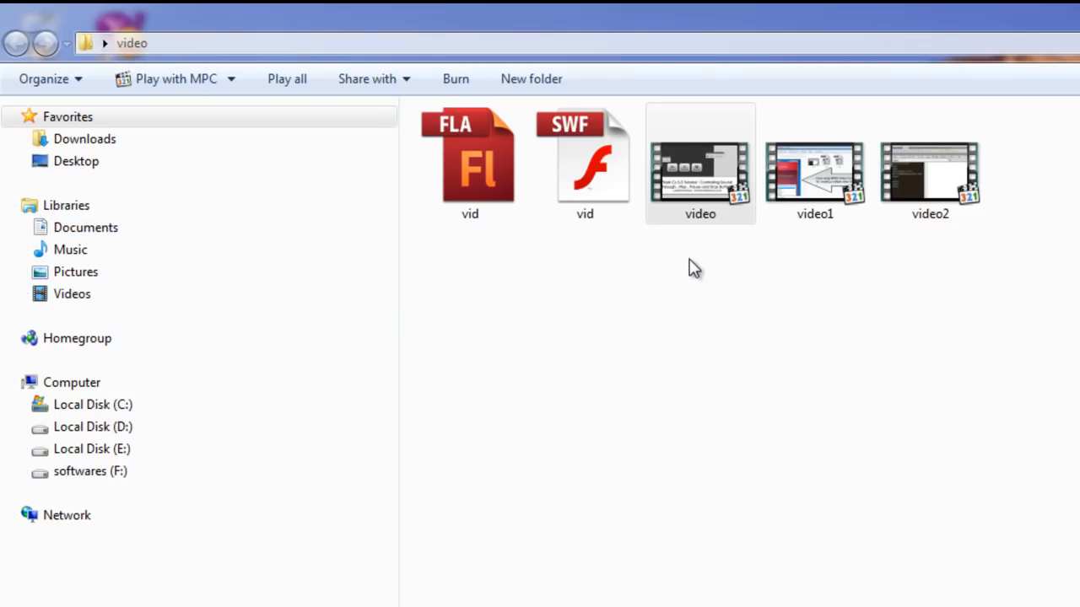
- Look over the vid project, SWF and video files, then launch the compiled vid.swf movie
left_click(469, 160)
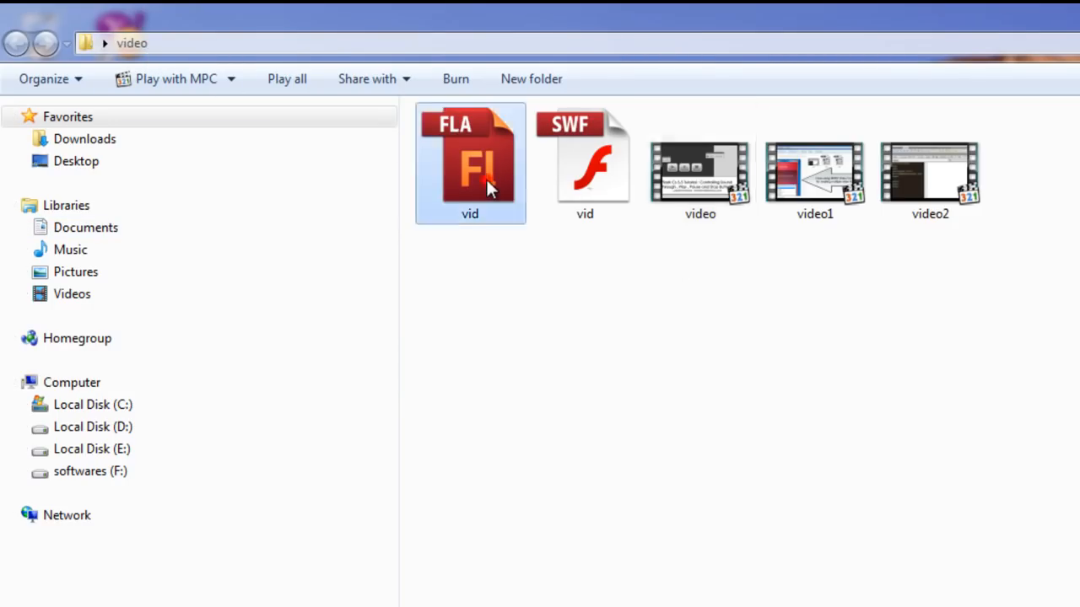
left_click(584, 160)
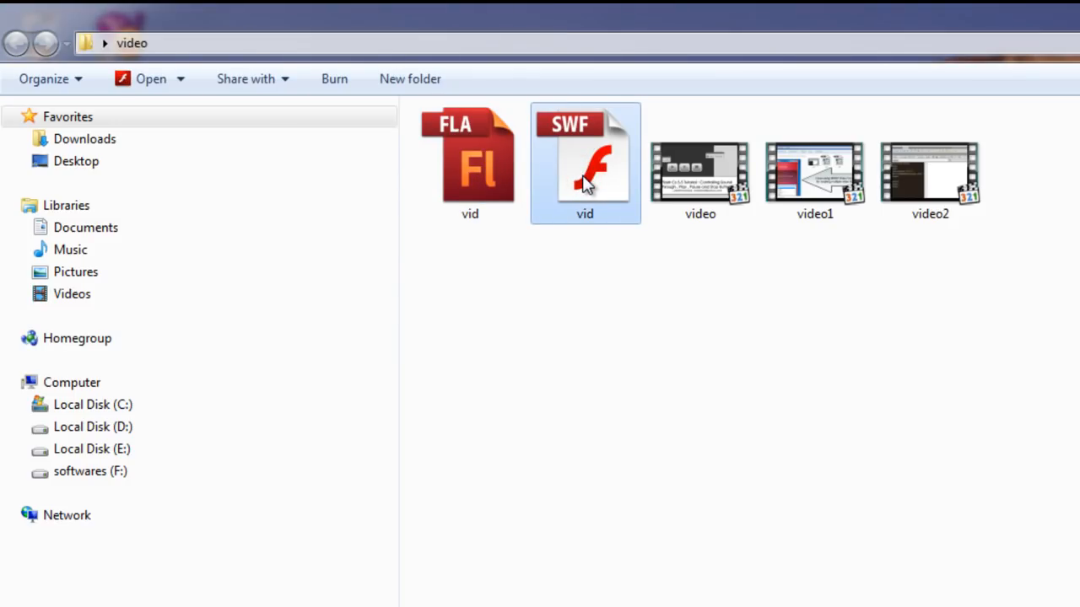
mouse_move(700, 177)
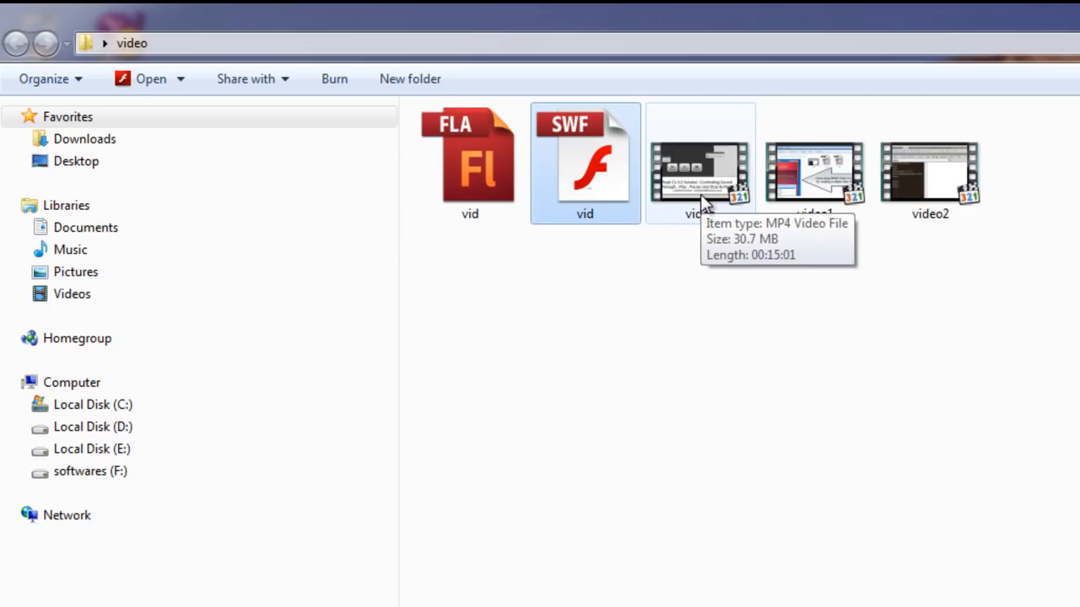
left_click(813, 169)
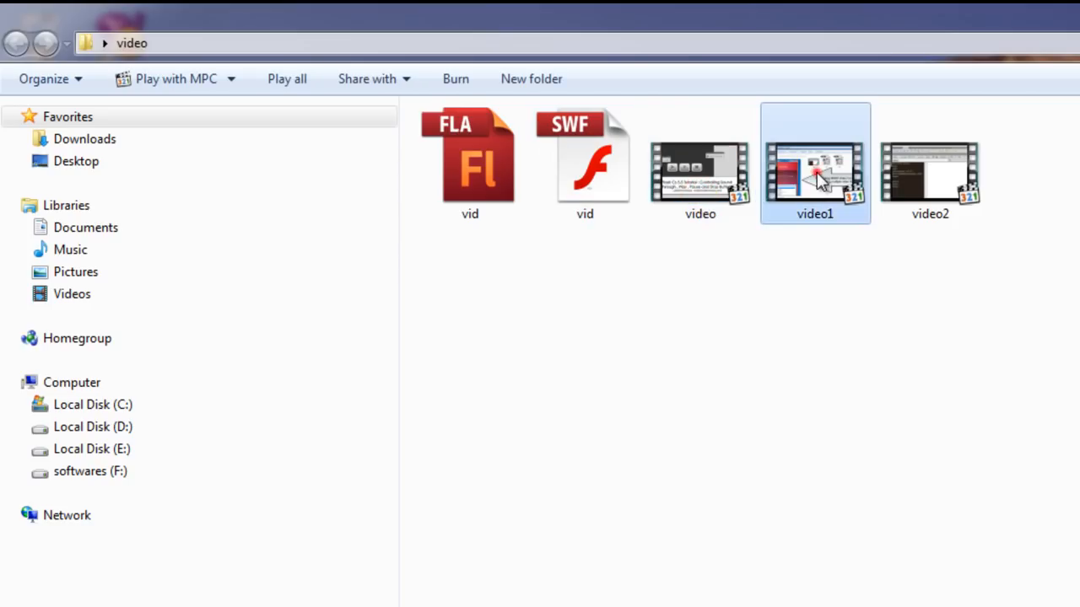
left_click(929, 160)
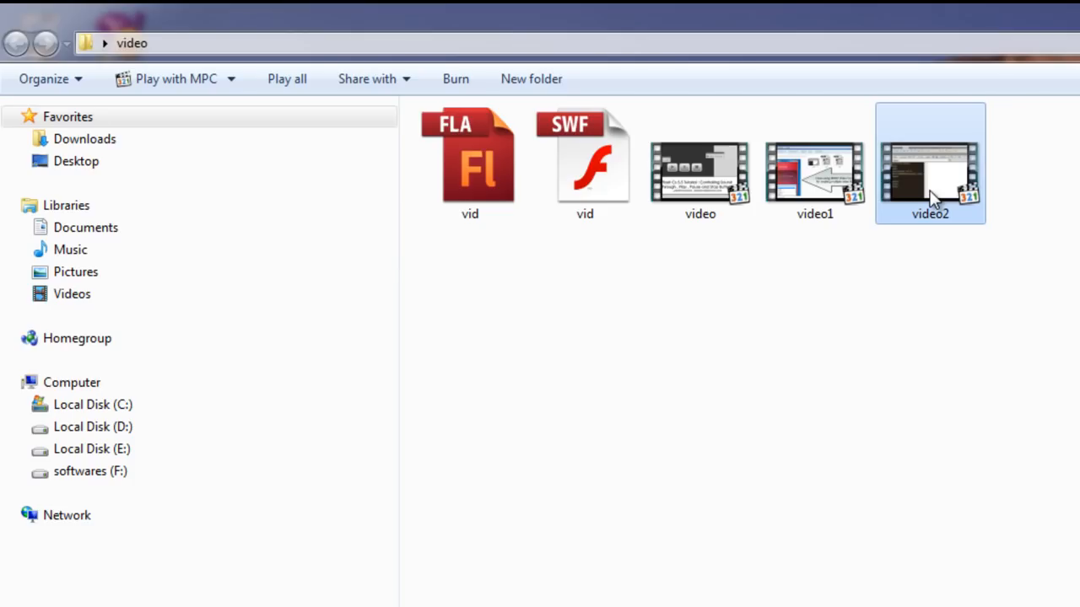
mouse_move(891, 327)
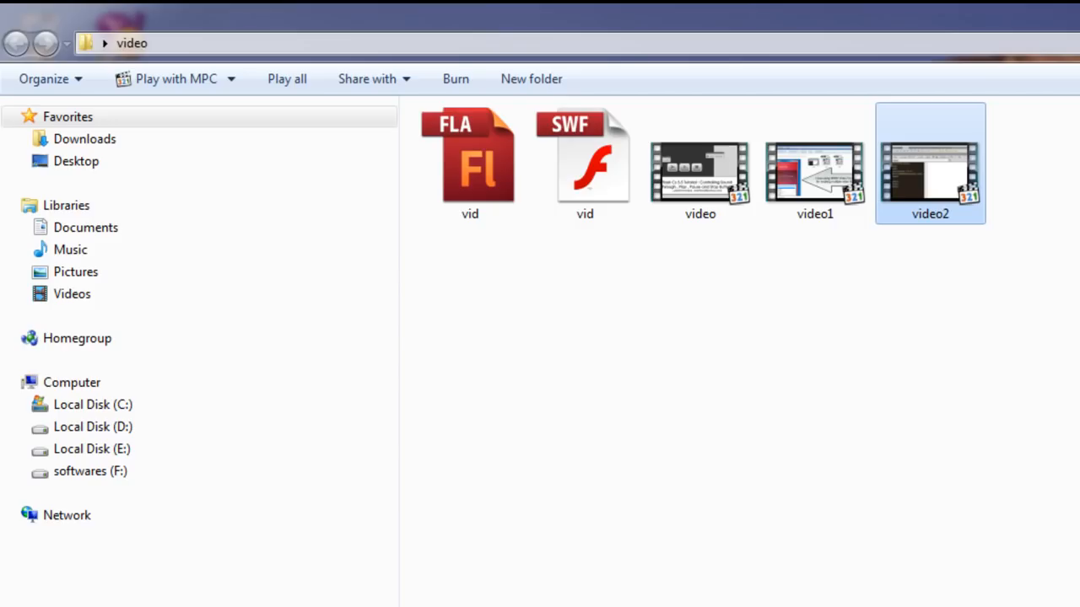
mouse_move(597, 263)
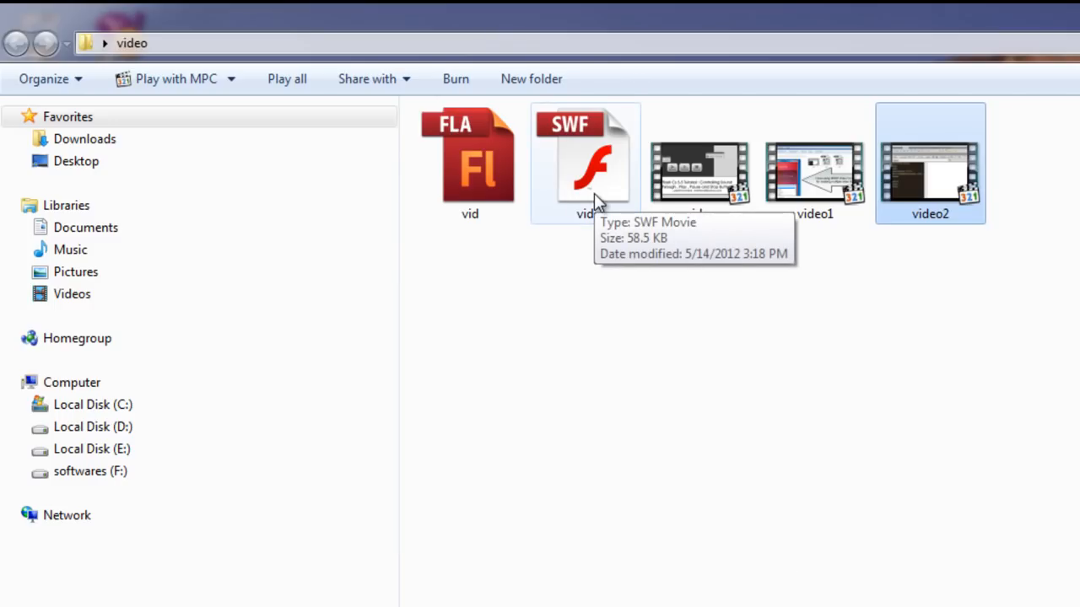
left_click(585, 155)
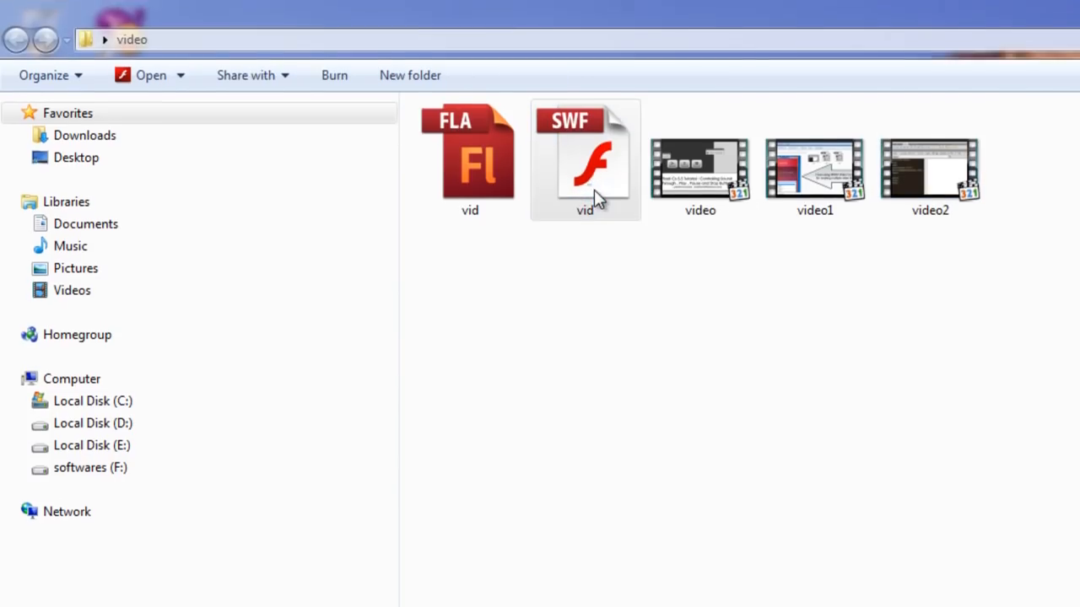
double_click(584, 160)
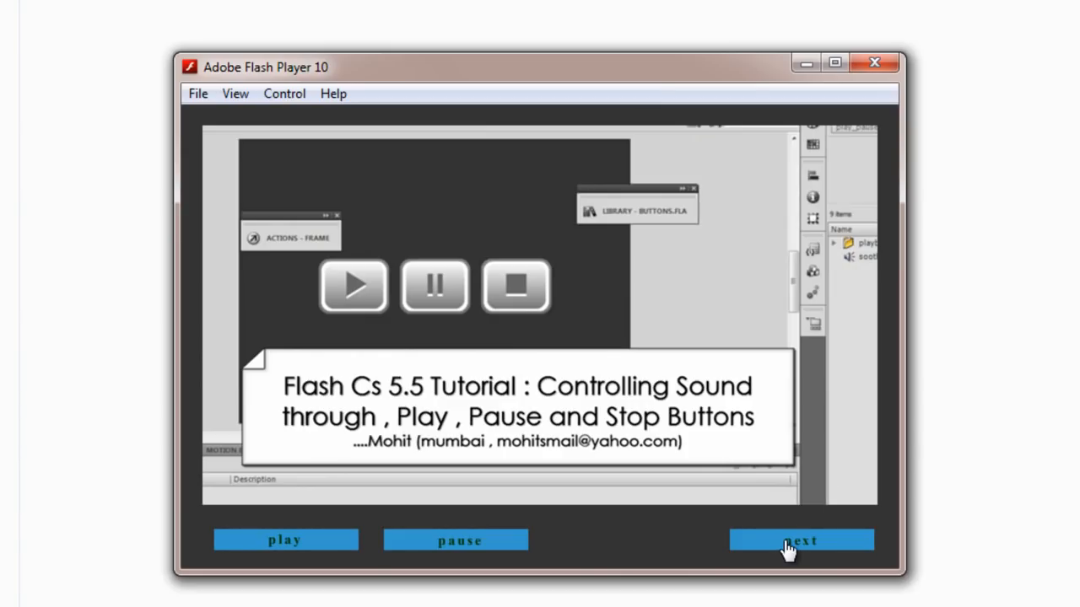
- Cycle through the looping videos with the next button, then resume with play
left_click(799, 540)
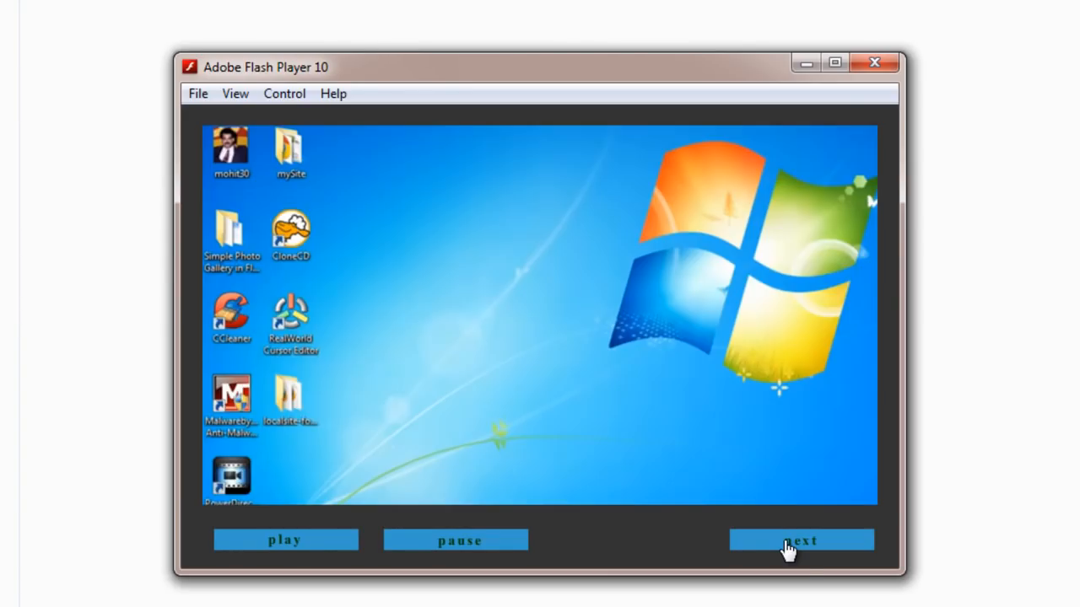
left_click(799, 540)
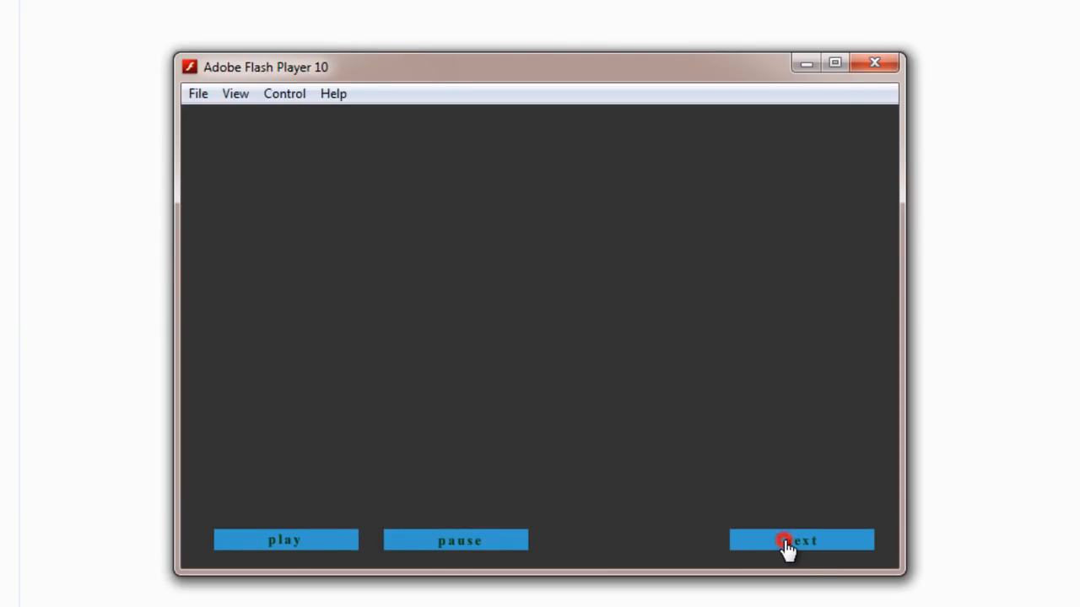
left_click(800, 540)
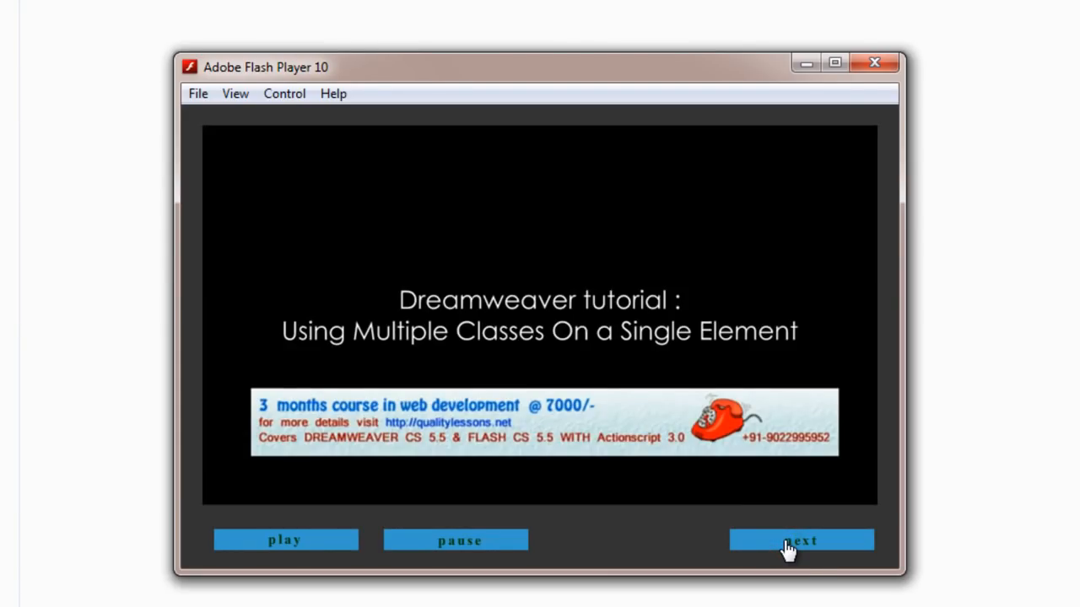
left_click(800, 540)
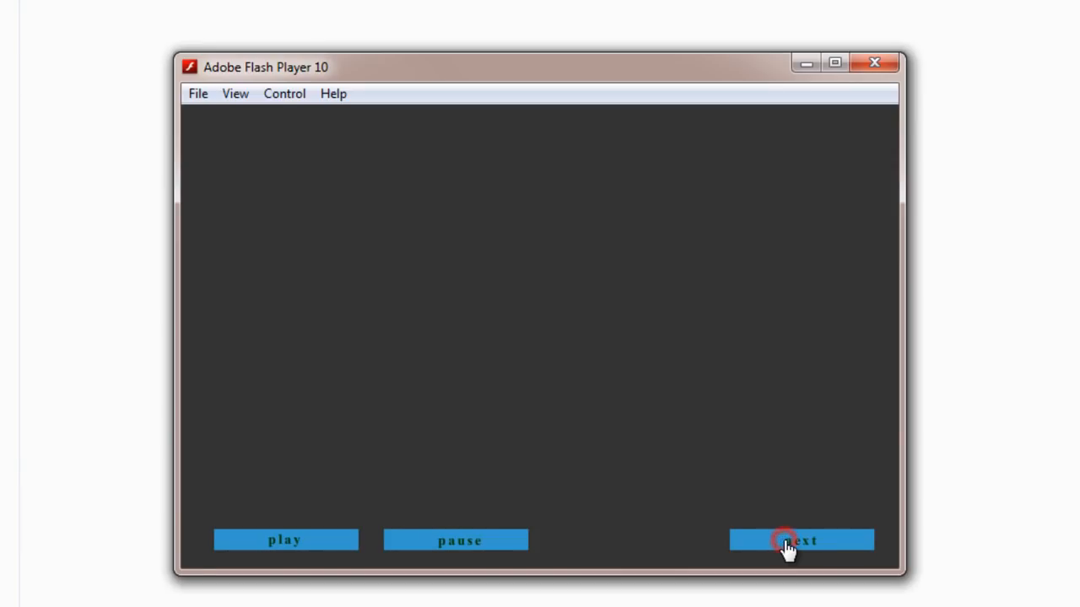
left_click(799, 540)
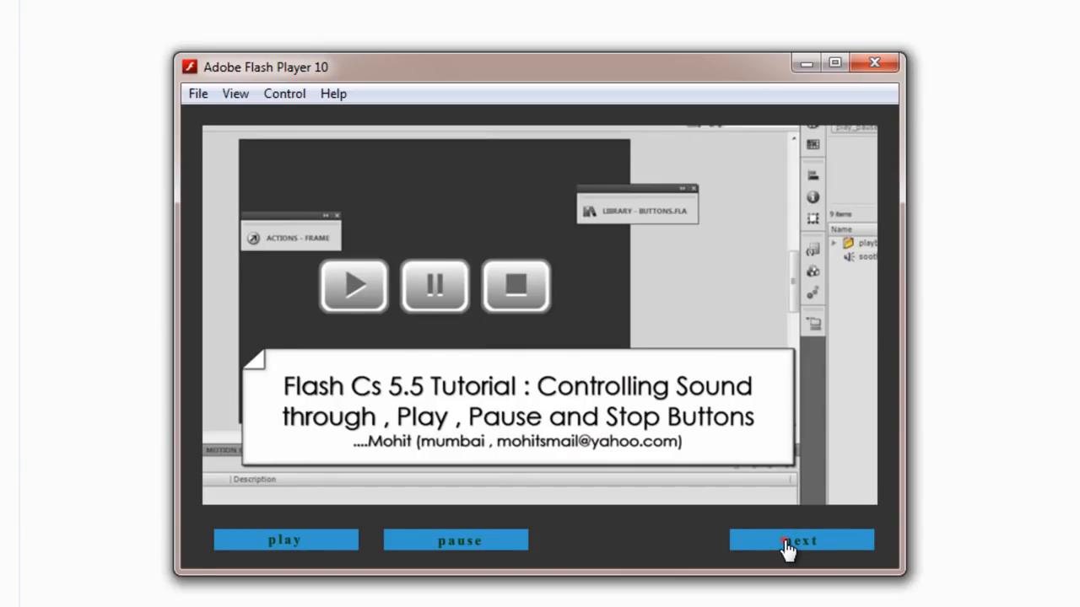
left_click(799, 540)
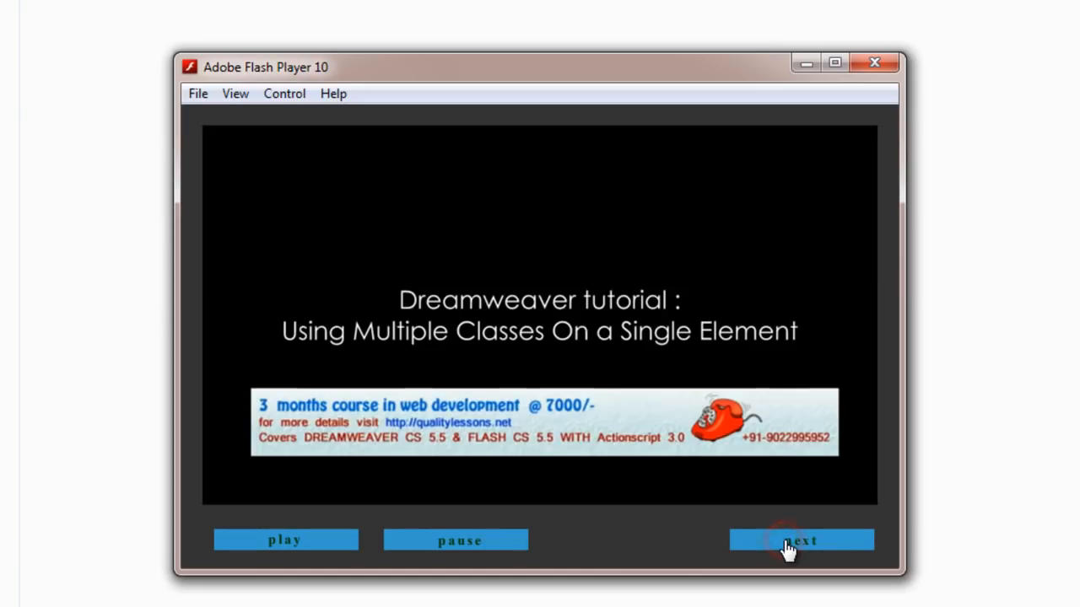
left_click(800, 540)
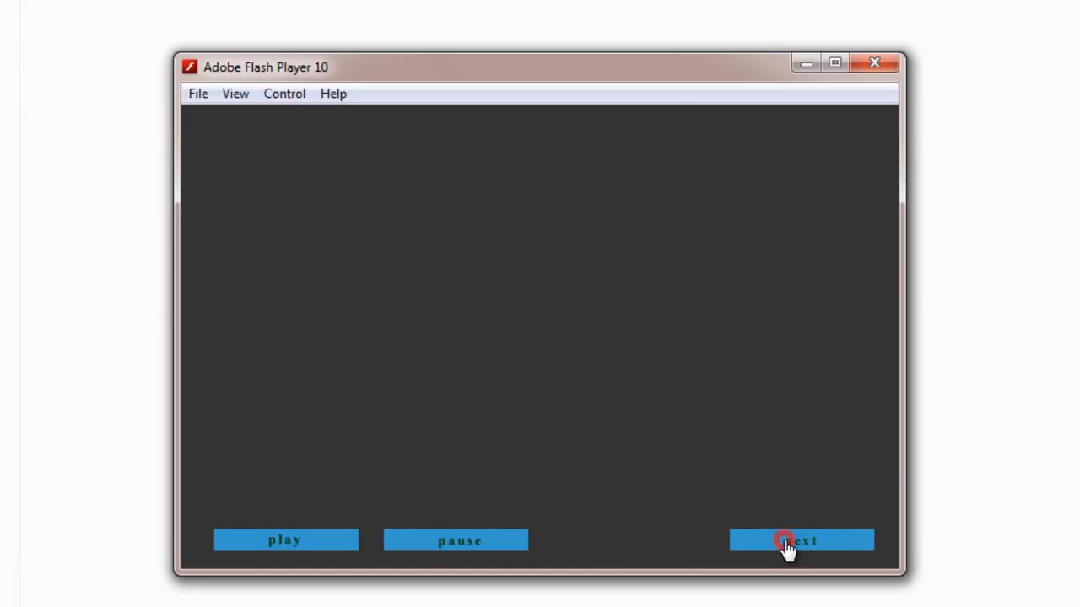
left_click(783, 540)
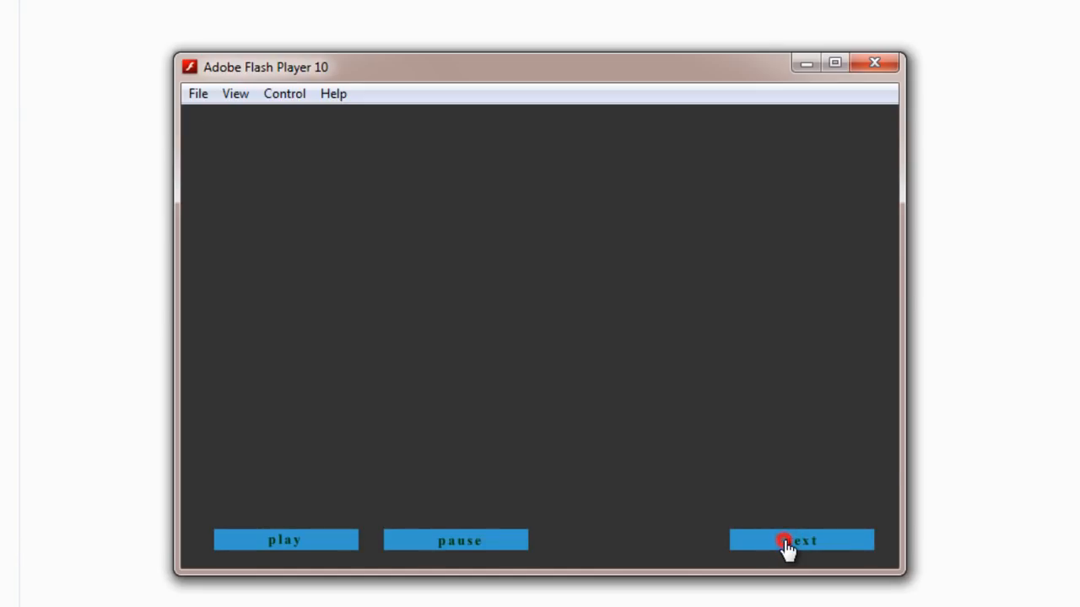
left_click(800, 540)
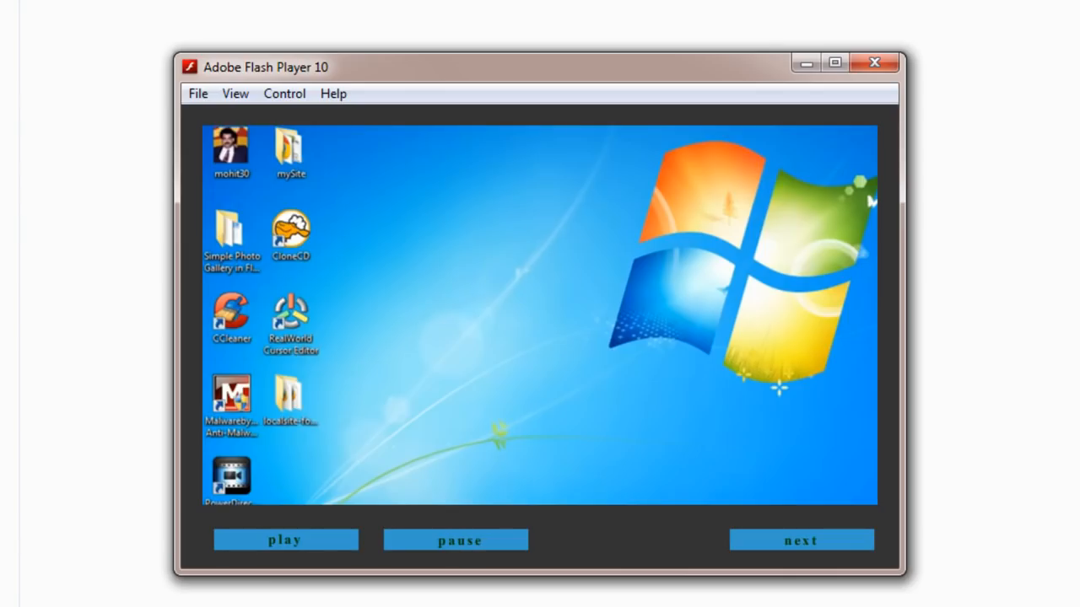
left_click(285, 540)
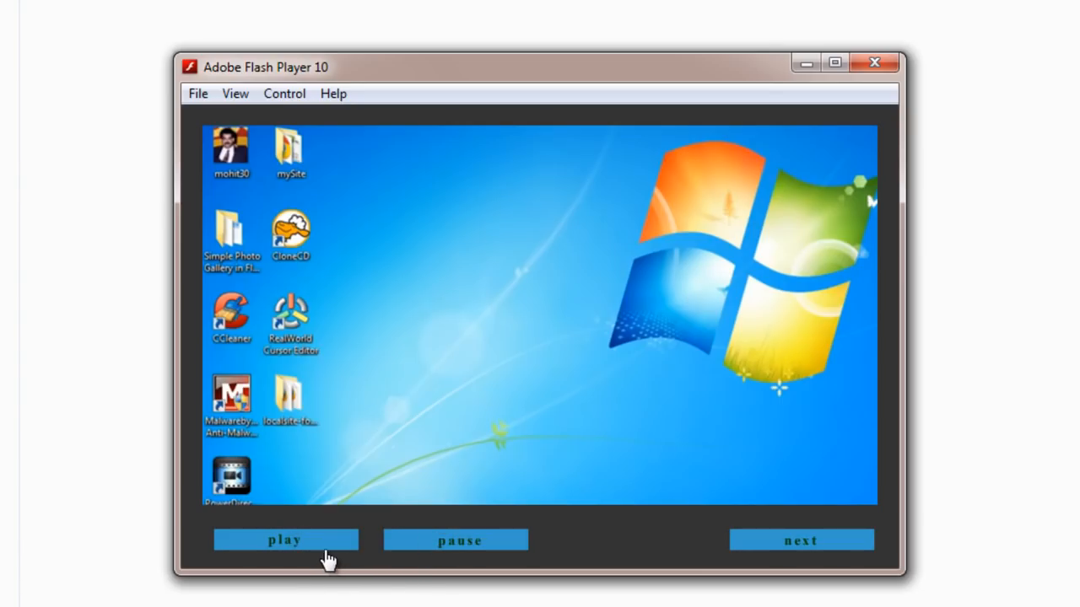
mouse_move(565, 496)
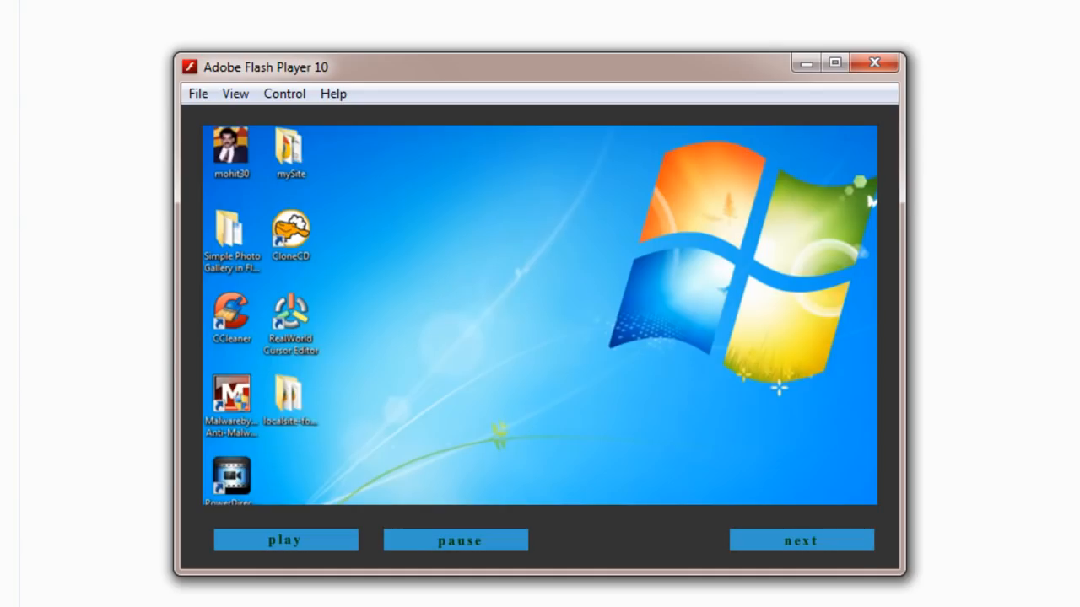
mouse_move(897, 116)
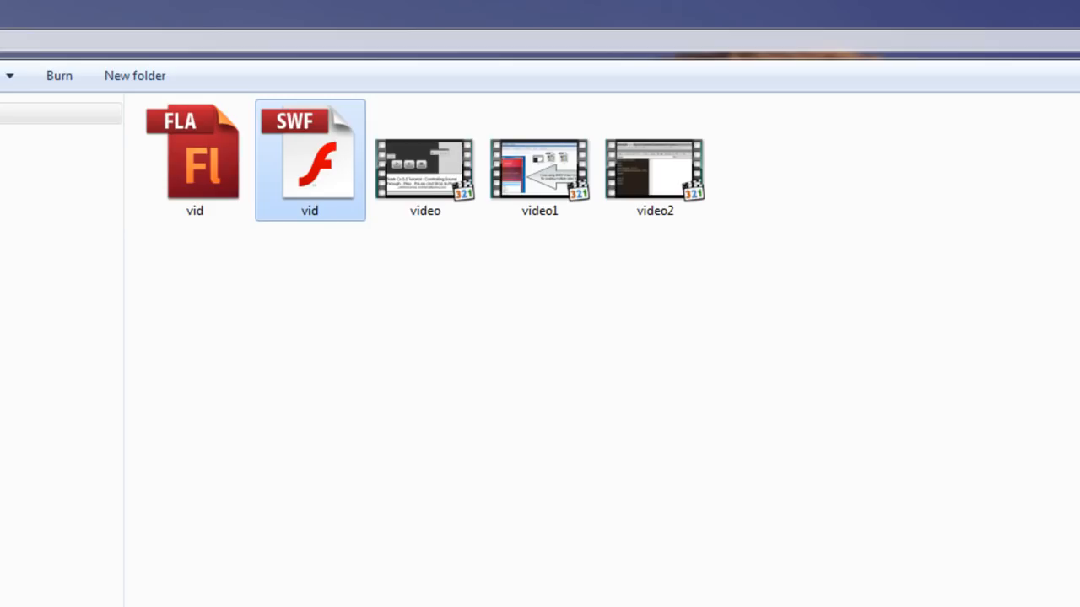
- Open vid.fla, select the stage play button and confirm its instance name is play_btn
double_click(310, 160)
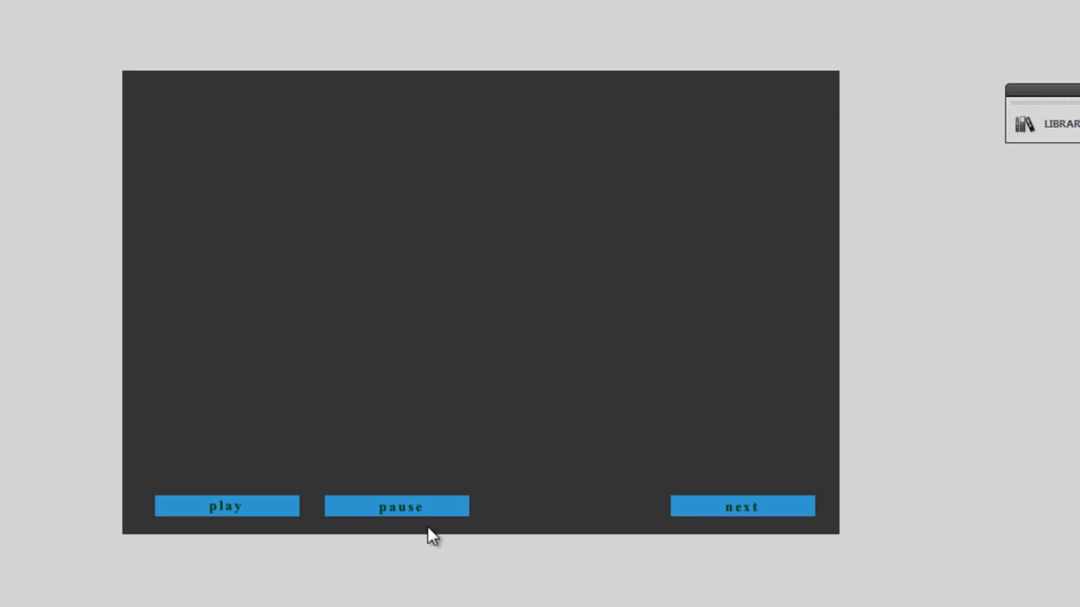
left_click(226, 507)
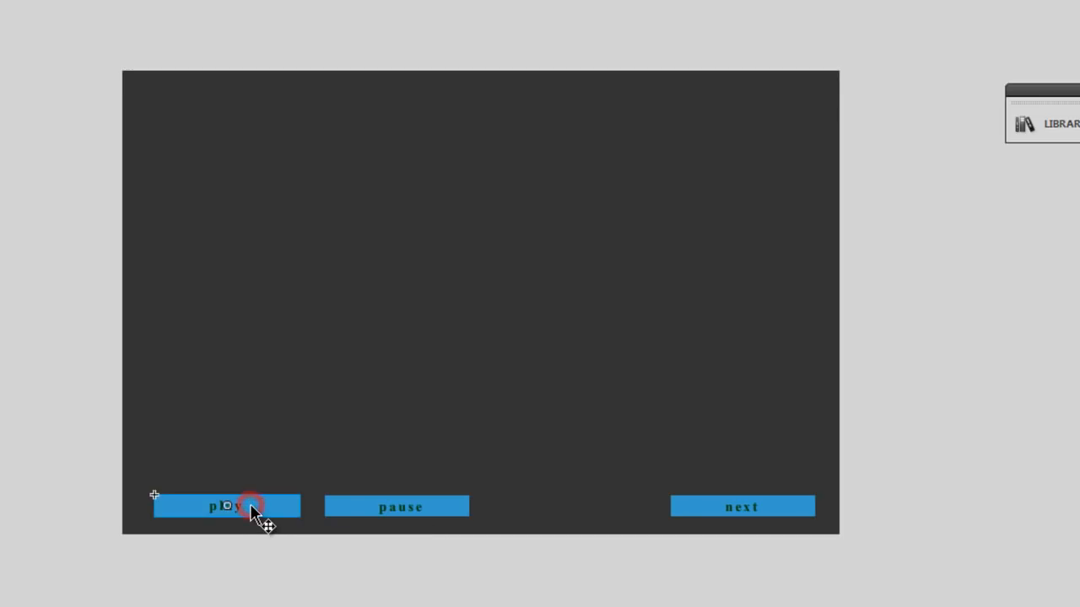
left_click(226, 506)
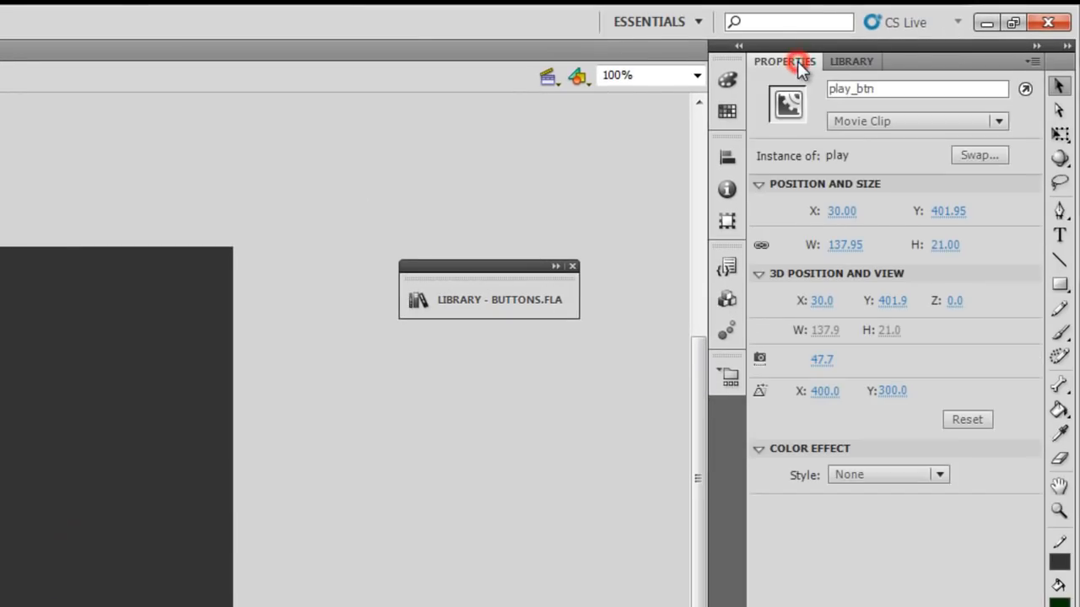
left_click(918, 88)
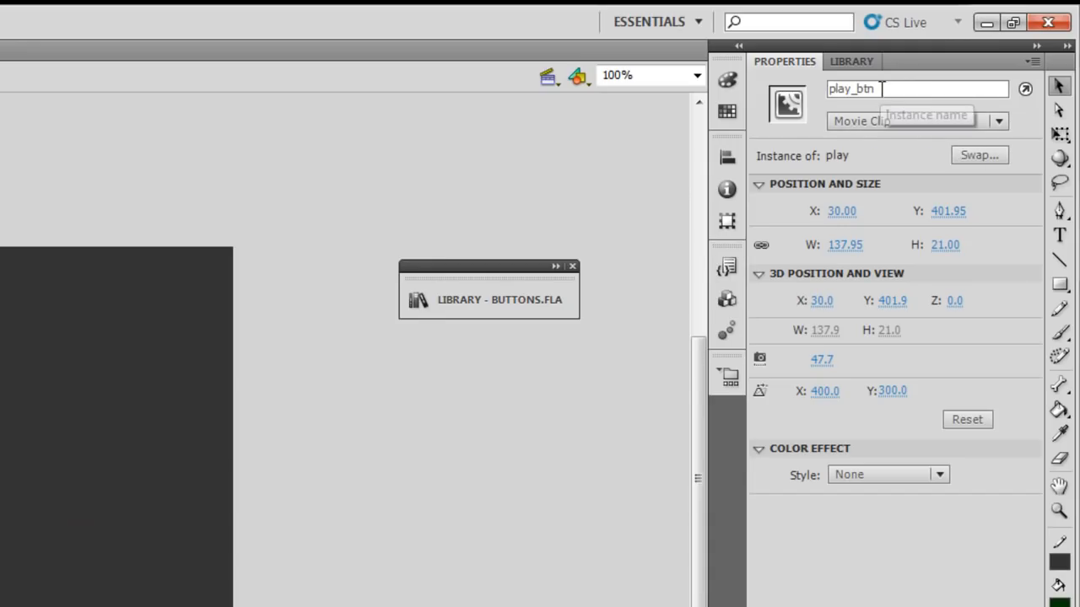
double_click(850, 88)
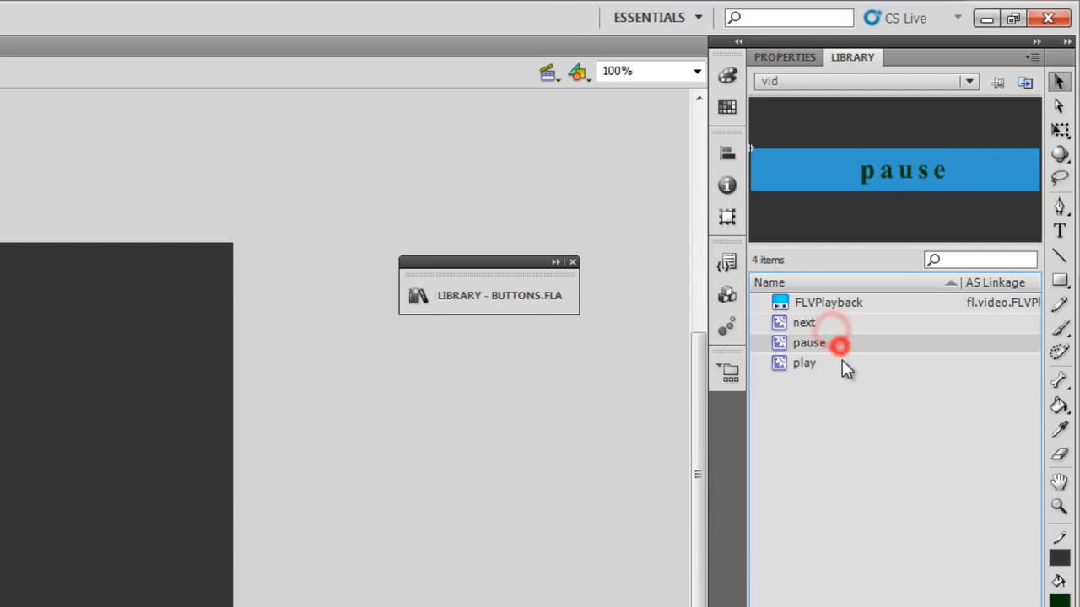
- Preview the play, pause and next symbols, delete FLVPlayback from the library and locate it under Components > Video
left_click(803, 363)
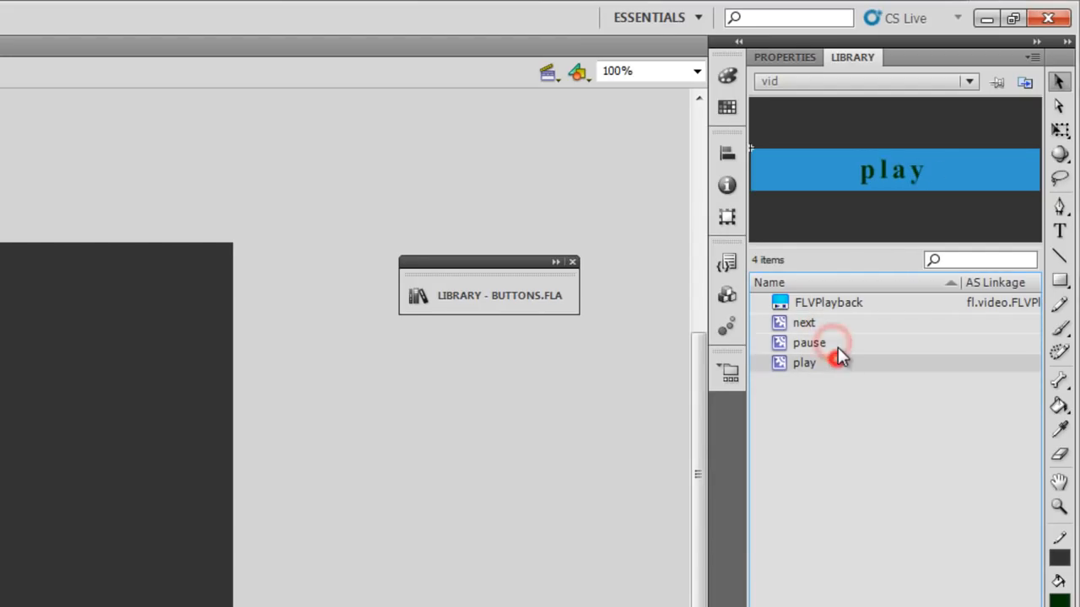
left_click(808, 343)
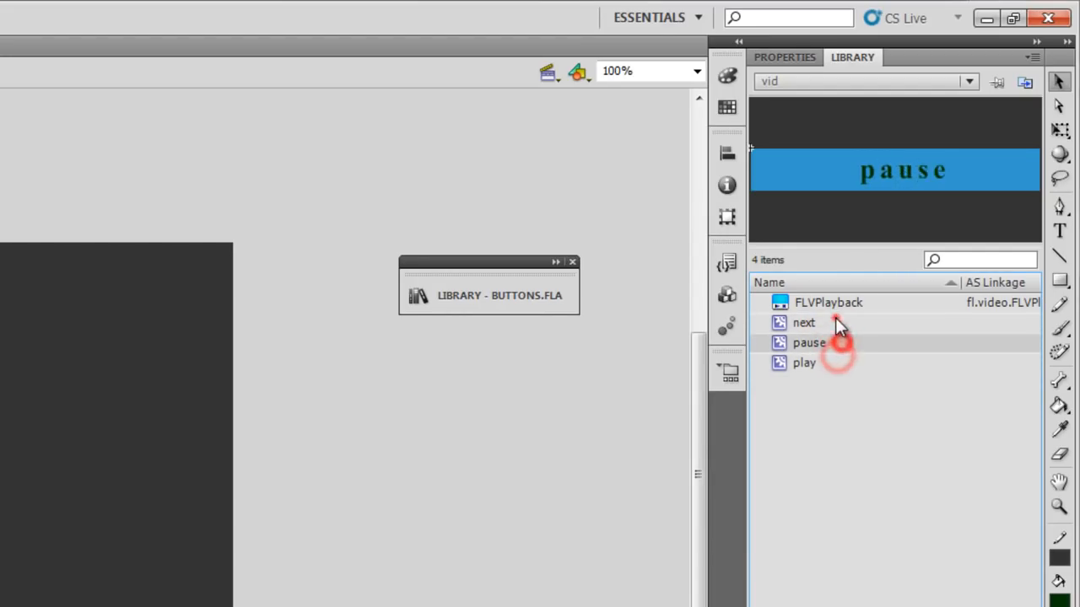
left_click(827, 302)
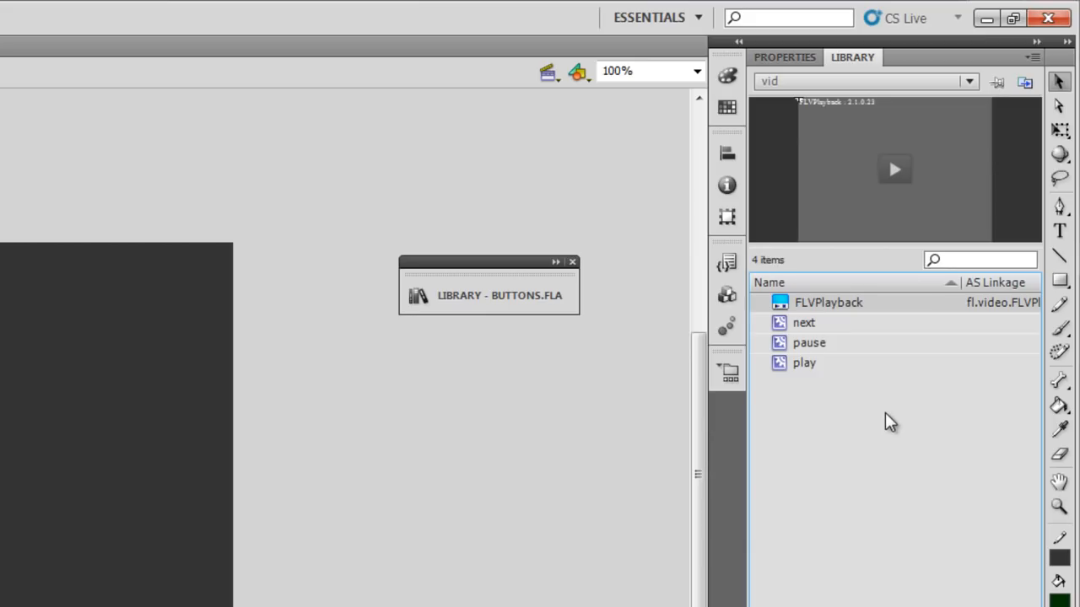
mouse_move(928, 403)
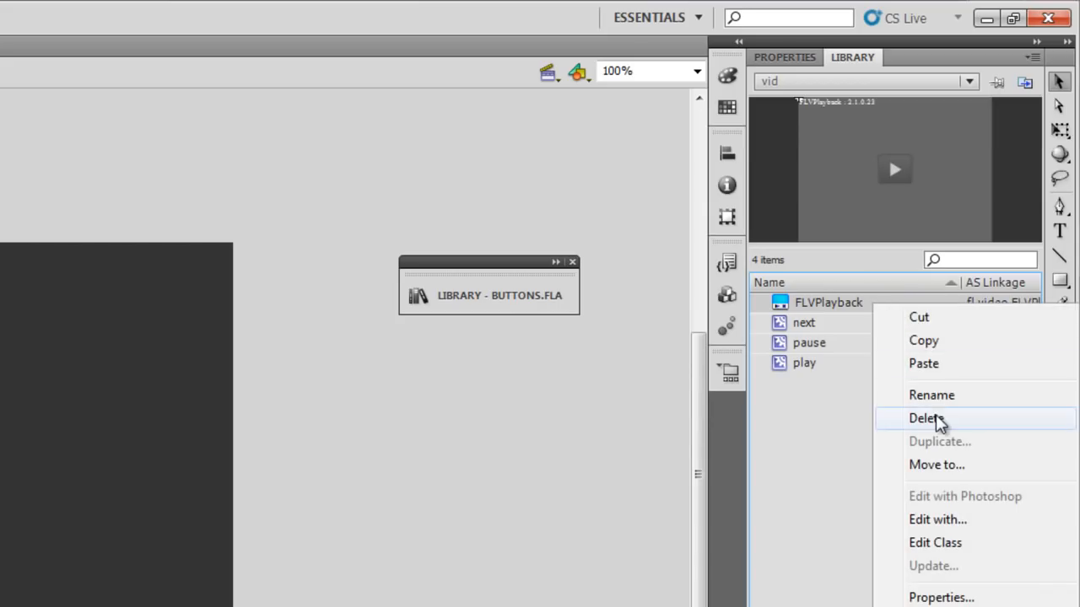
left_click(925, 418)
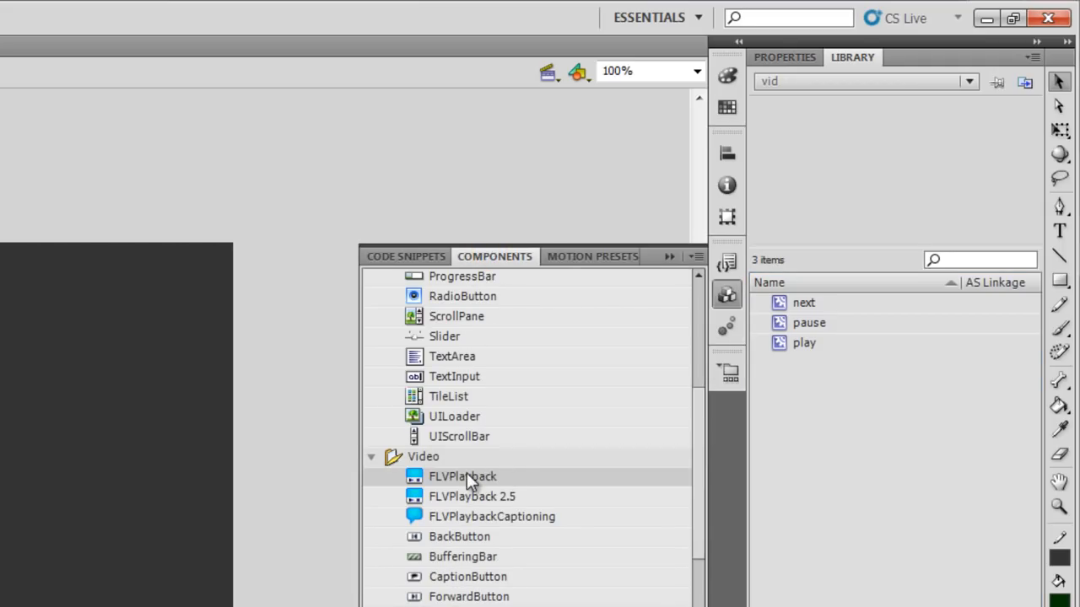
mouse_move(480, 496)
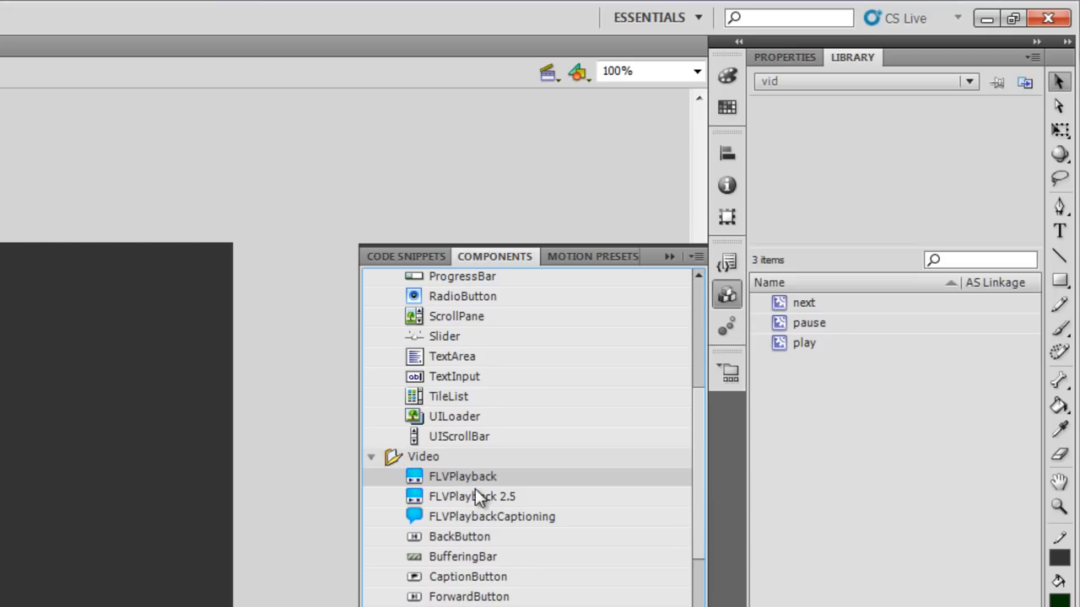
mouse_move(463, 475)
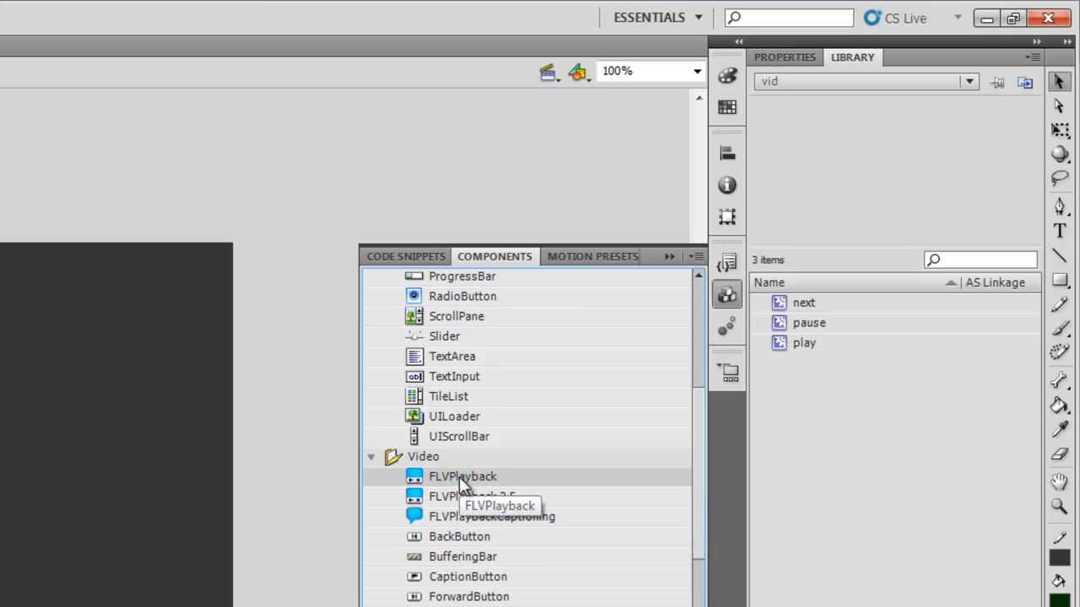
double_click(463, 476)
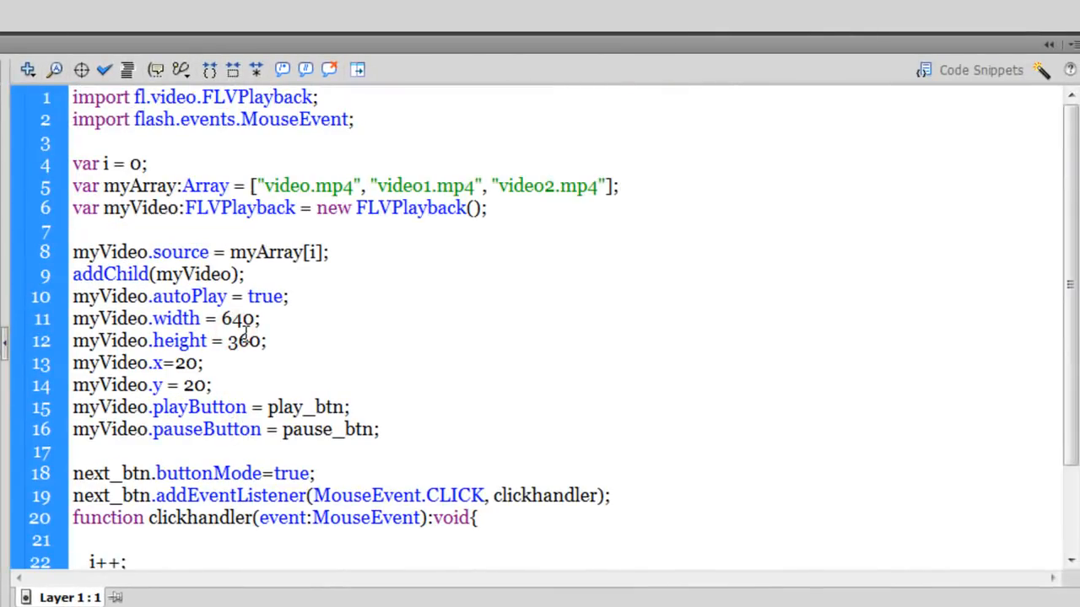
- Review the FLVPlayback import line and the counter variable in the Actions panel
left_click(230, 430)
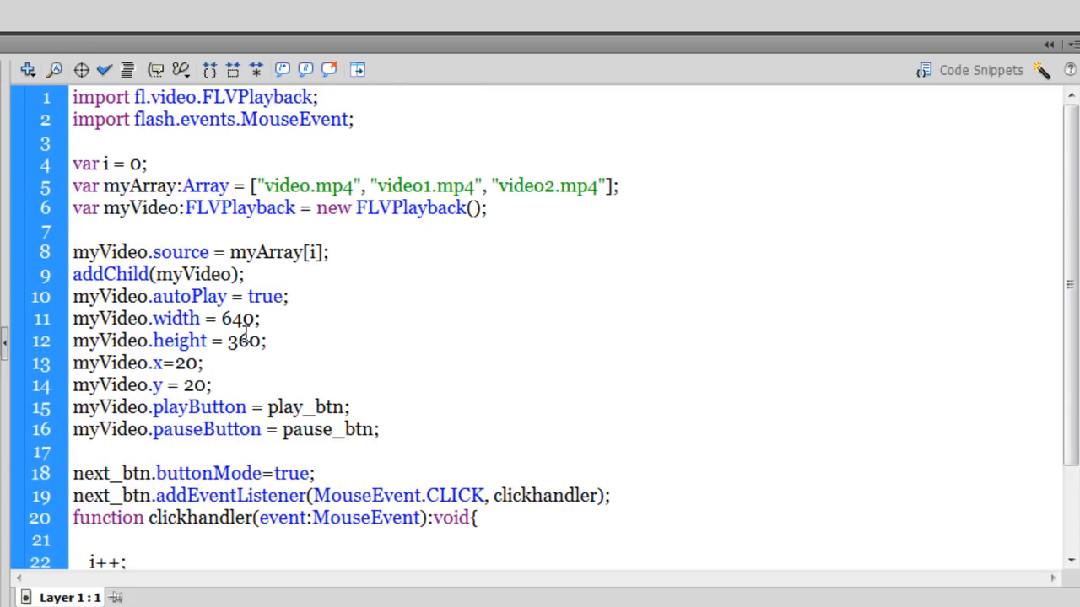
left_click(229, 430)
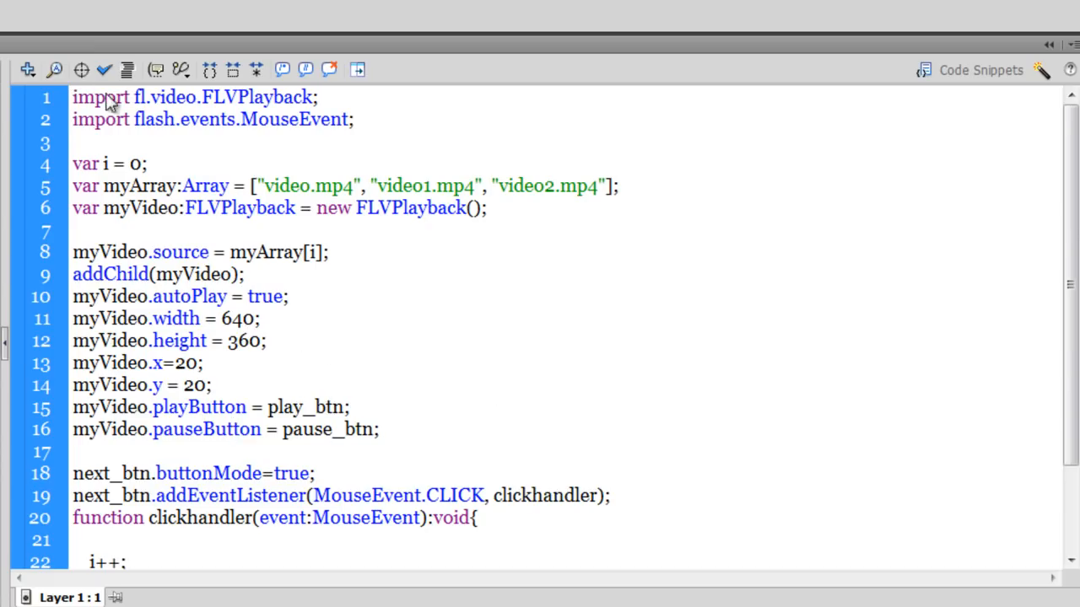
triple_click(194, 96)
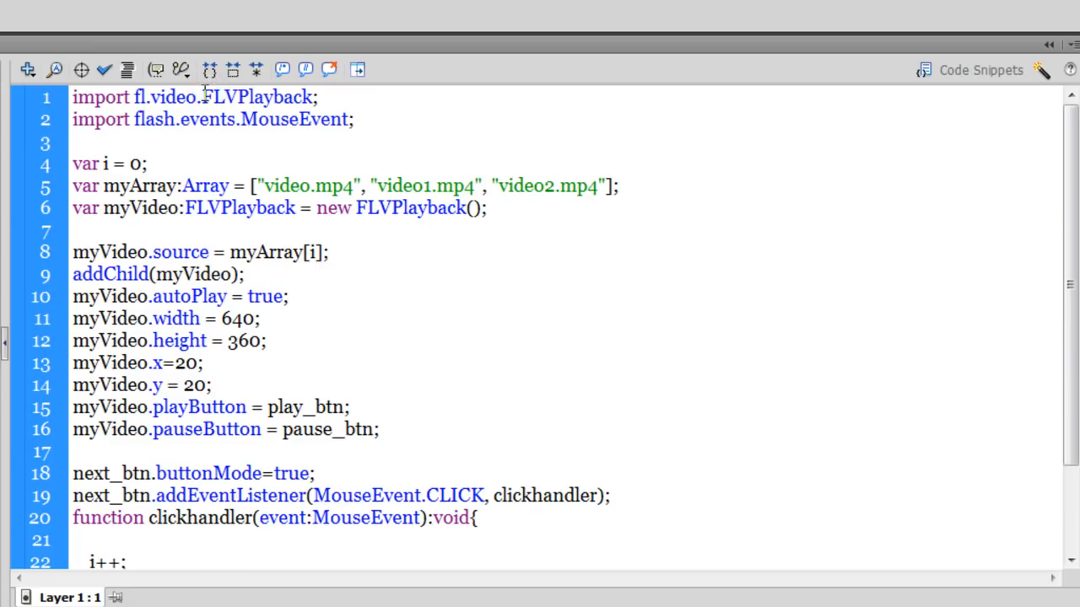
double_click(295, 118)
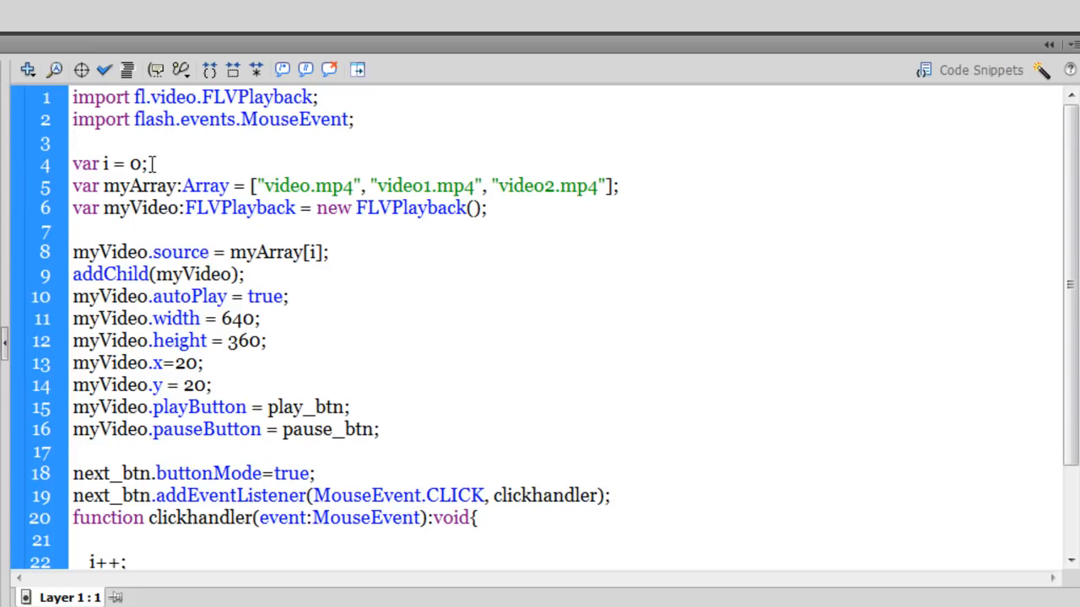
left_click(76, 144)
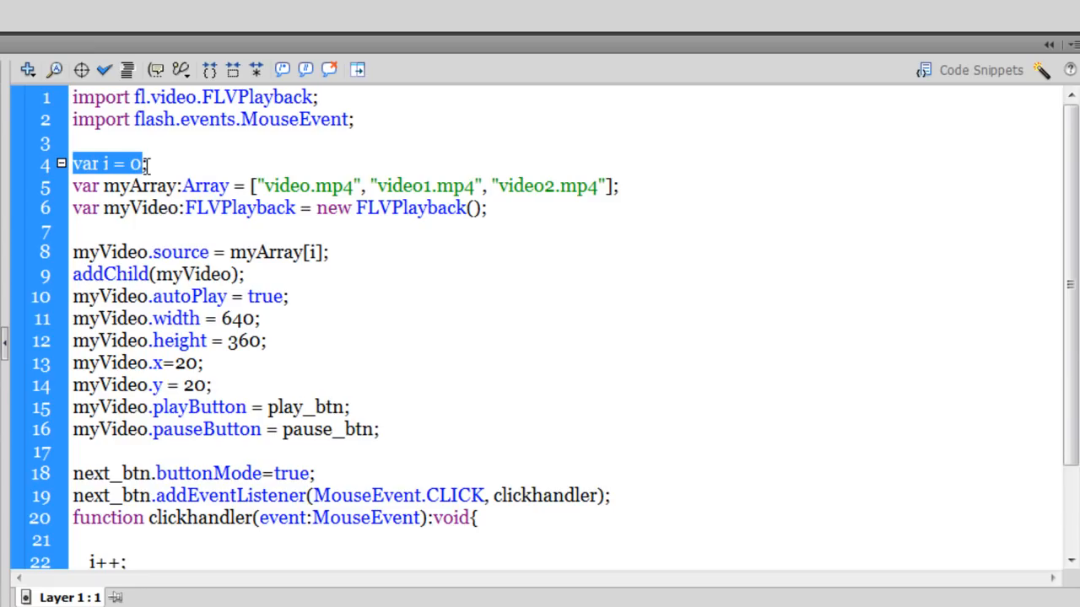
- Review myArray with its first clip video.mp4 and the myVideo FLVPlayback declaration
left_click(125, 185)
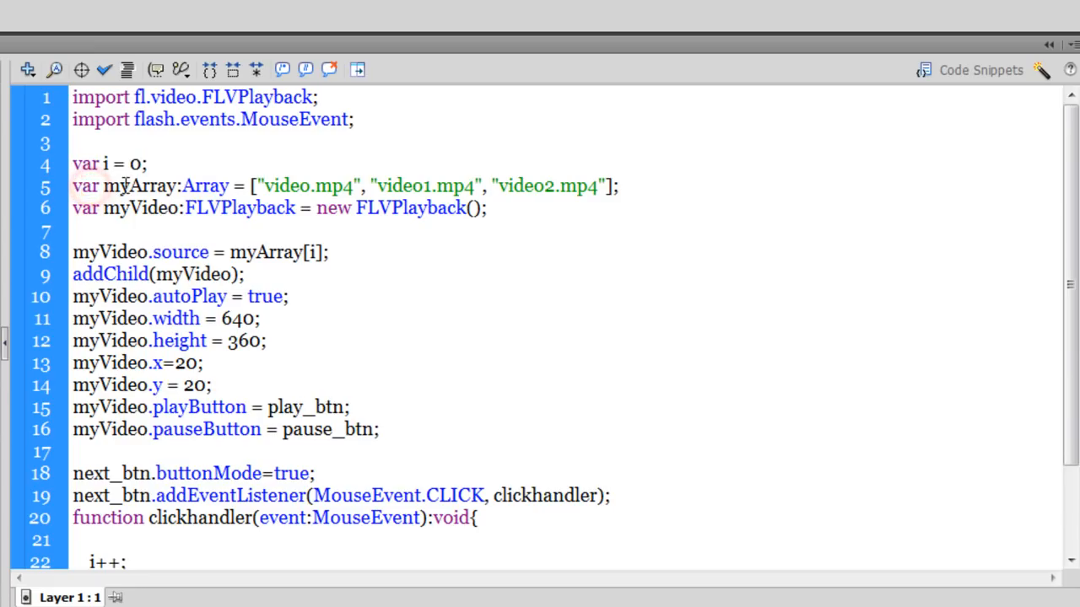
double_click(138, 185)
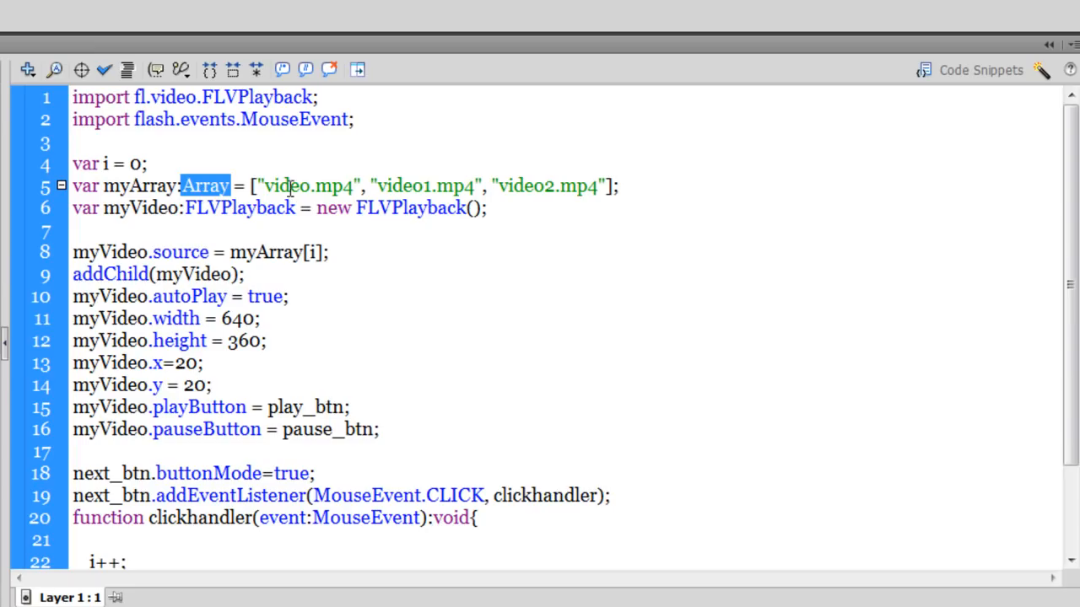
double_click(304, 185)
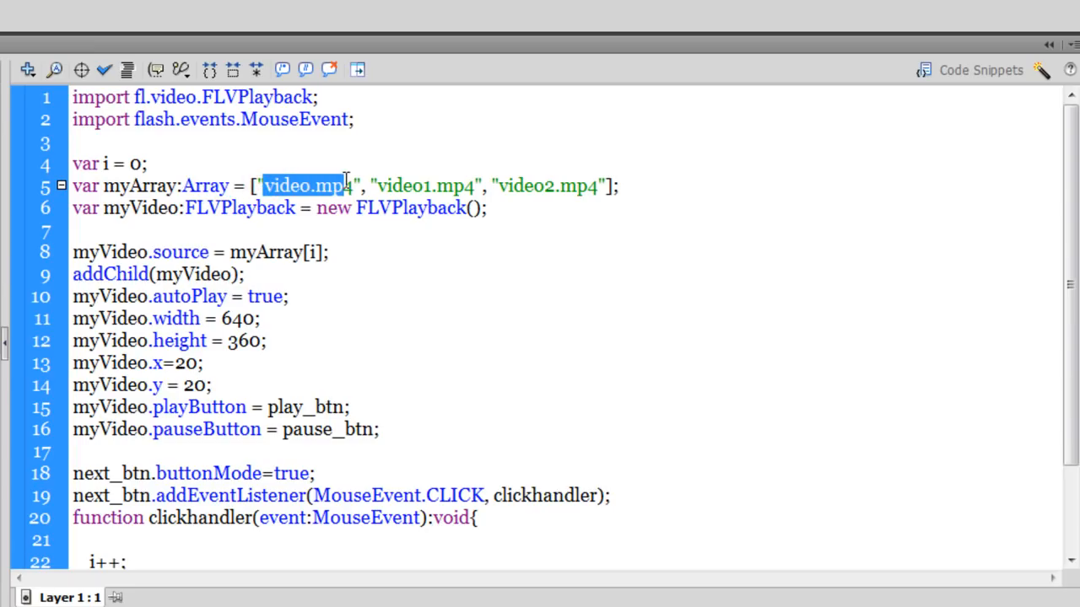
mouse_move(396, 196)
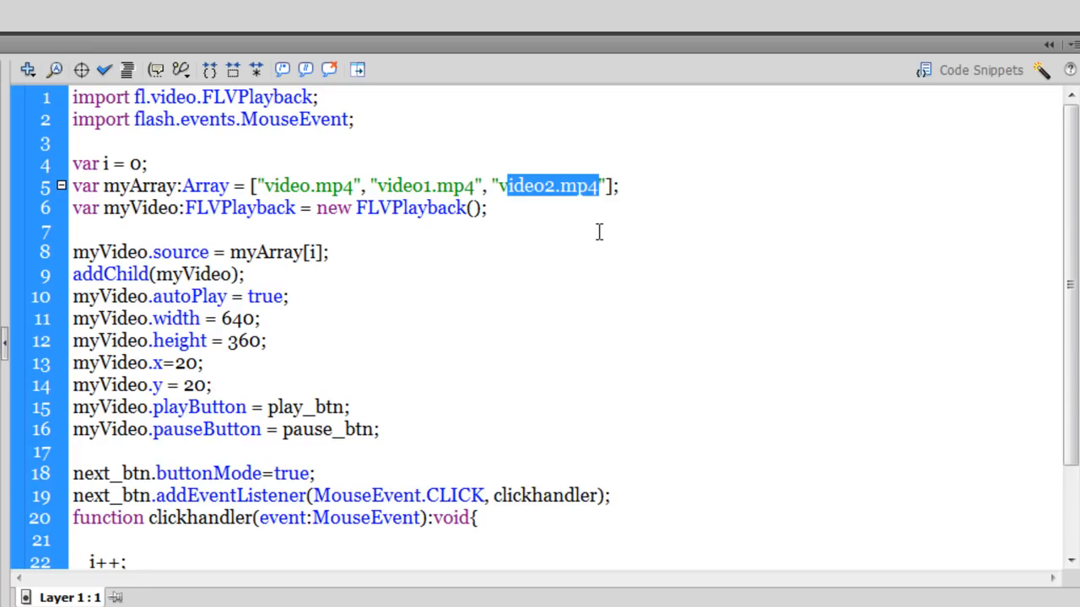
mouse_move(442, 263)
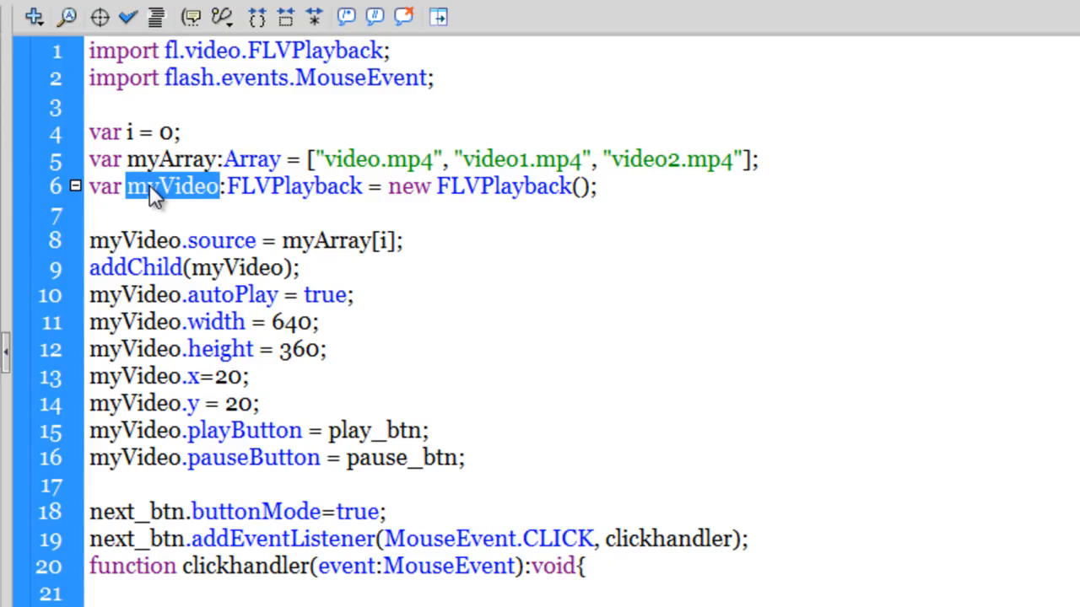
left_click(266, 186)
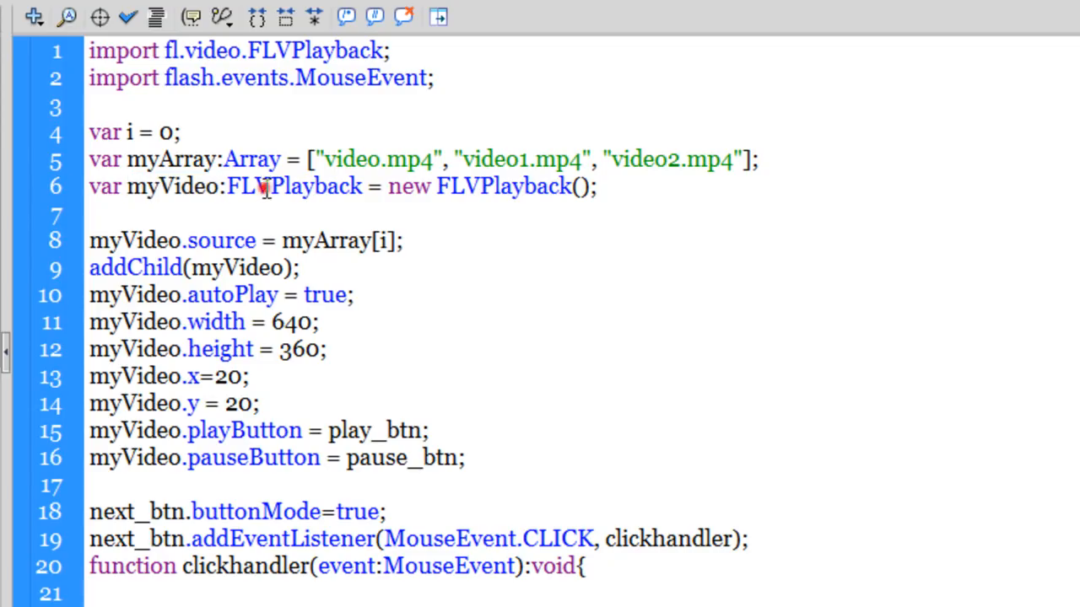
double_click(293, 185)
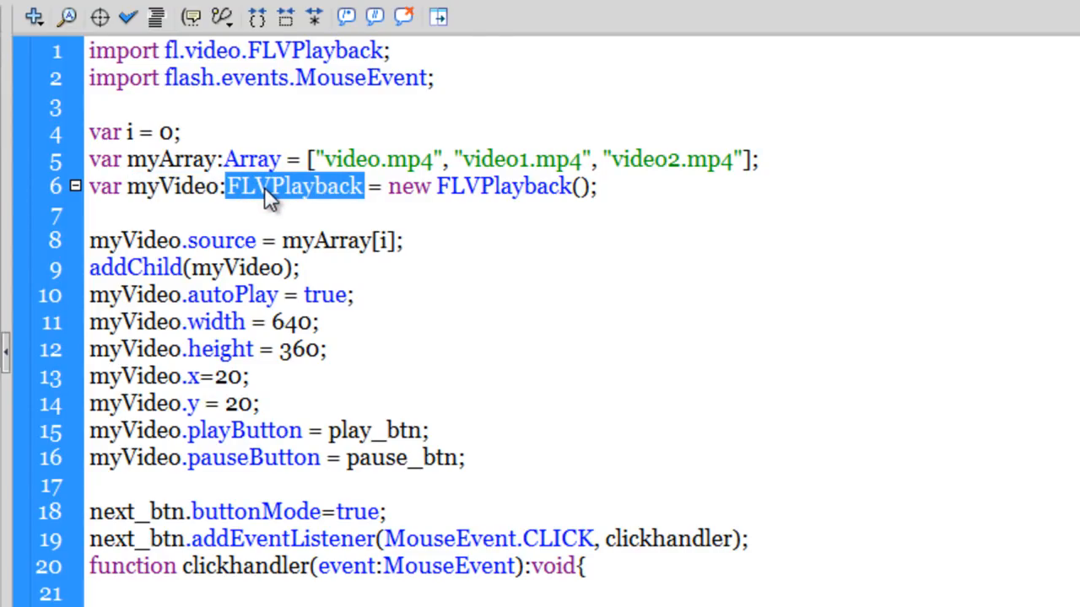
mouse_move(388, 186)
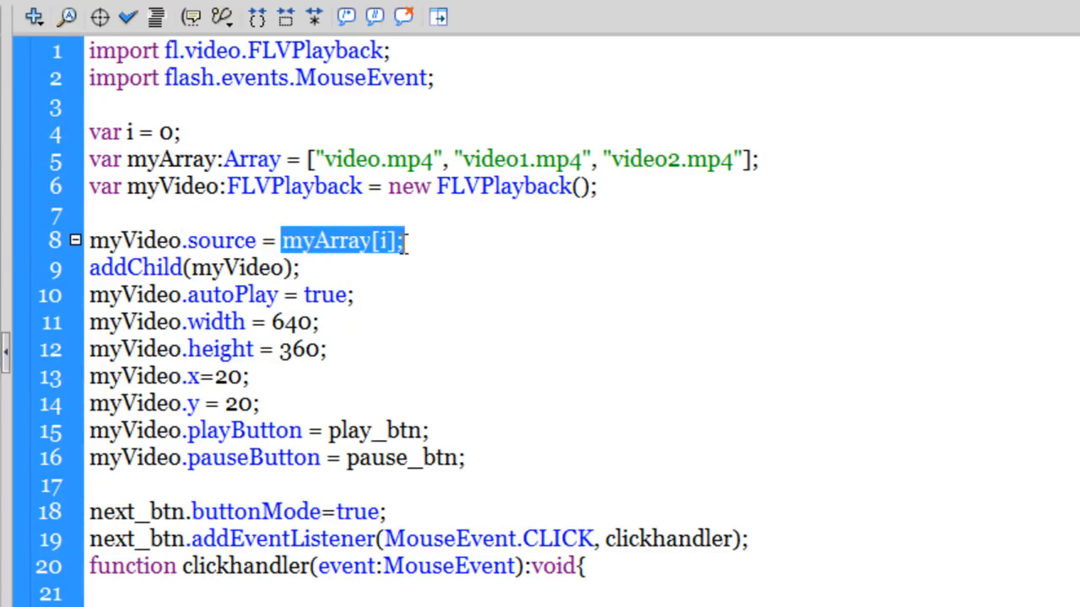
mouse_move(397, 253)
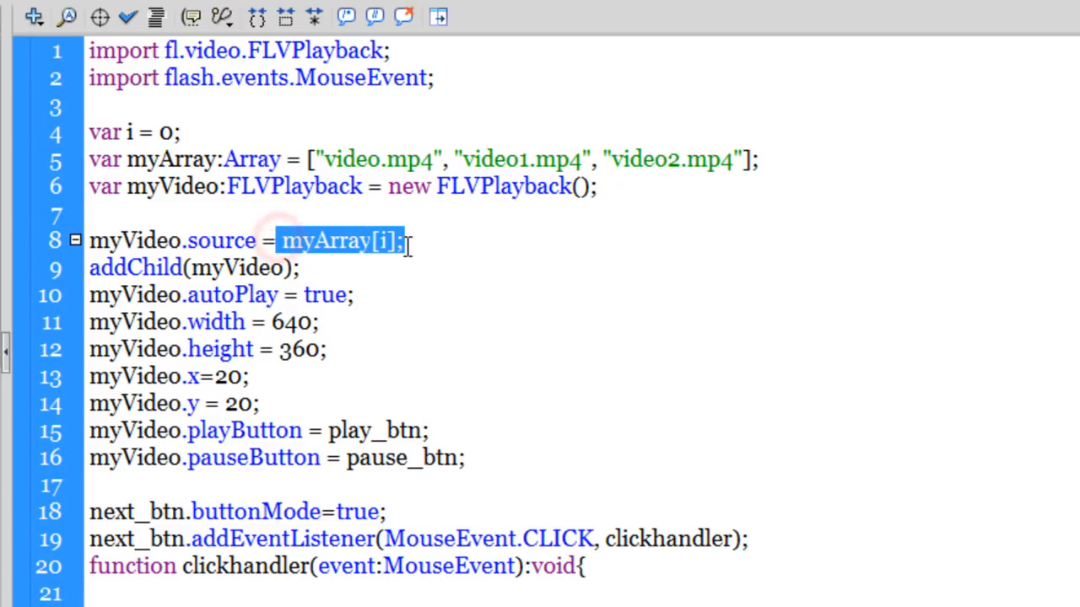
mouse_move(384, 253)
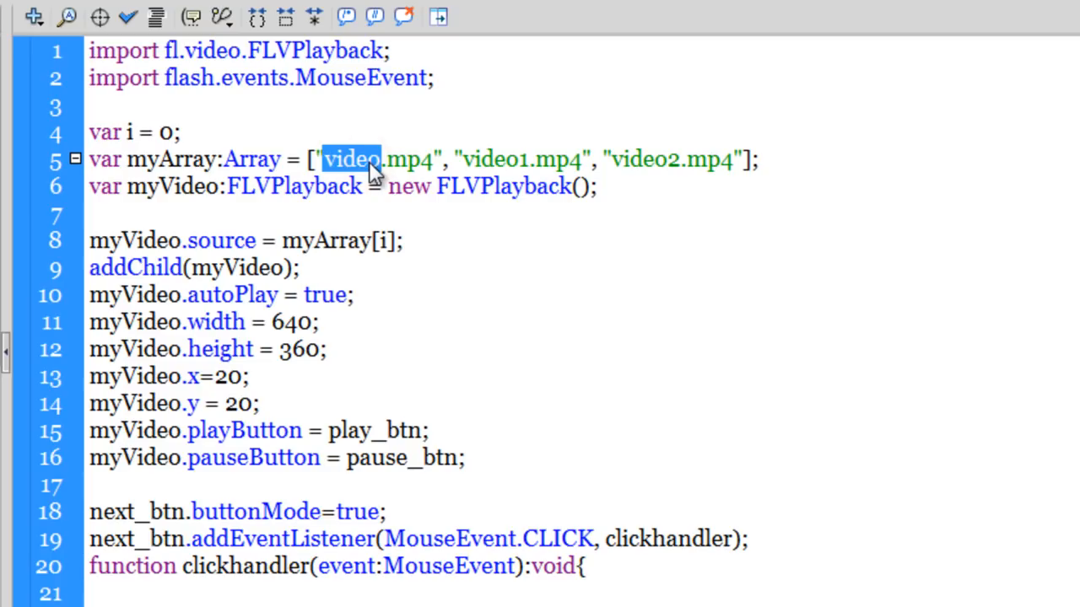
mouse_move(357, 228)
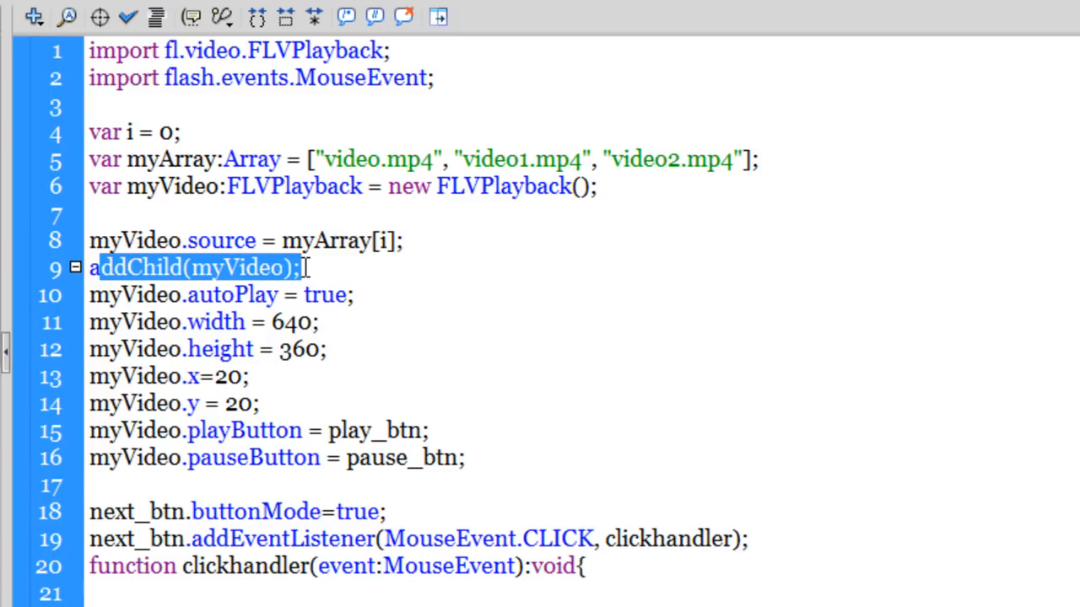
mouse_move(307, 279)
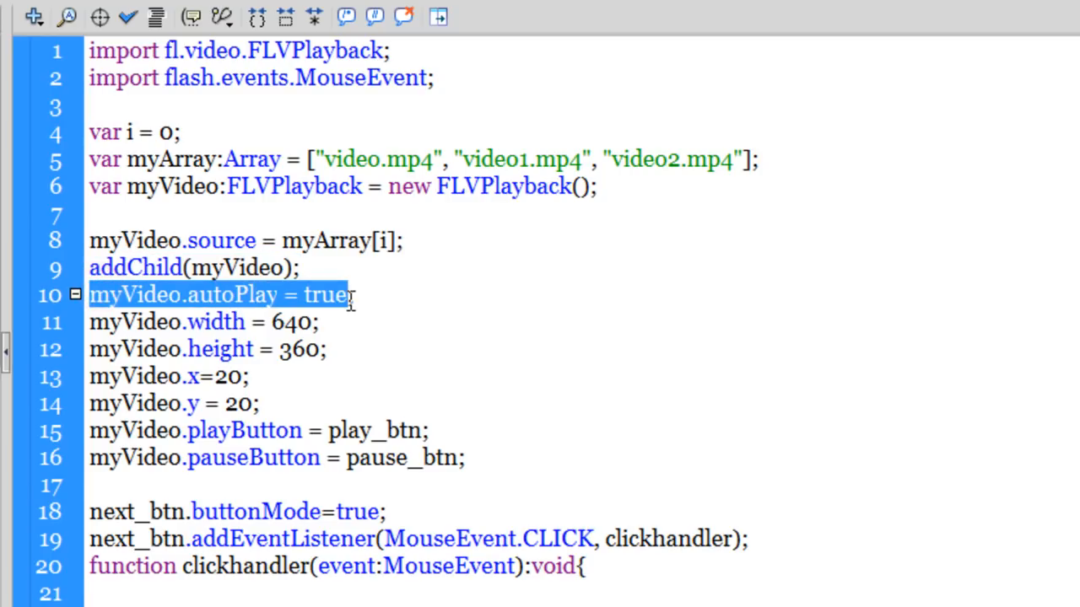
- End the 'myVideo.autoPlay = true' line with a semicolon
type(";")
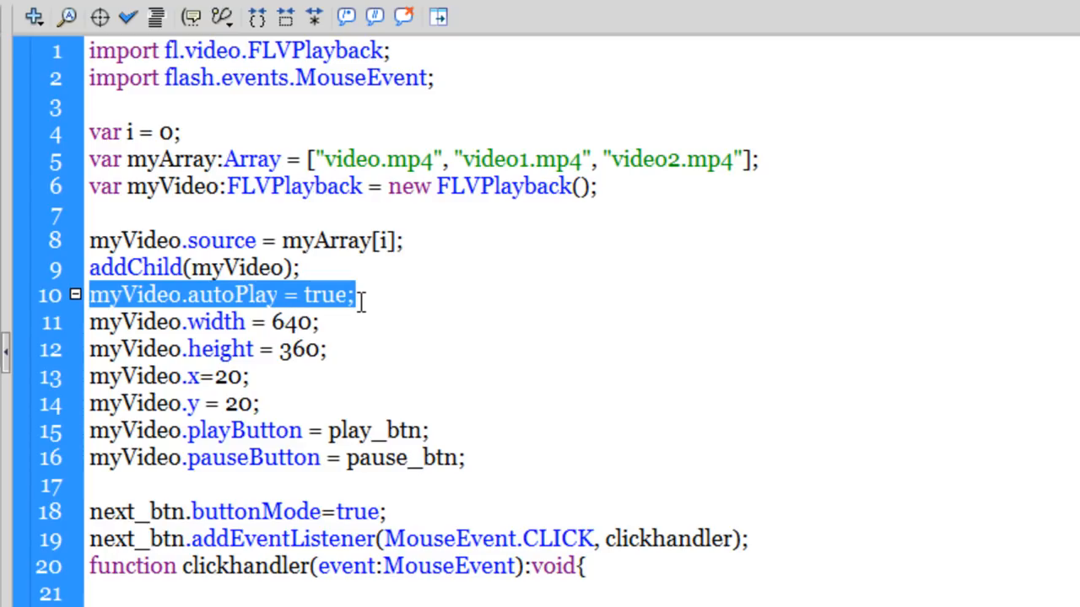
mouse_move(101, 321)
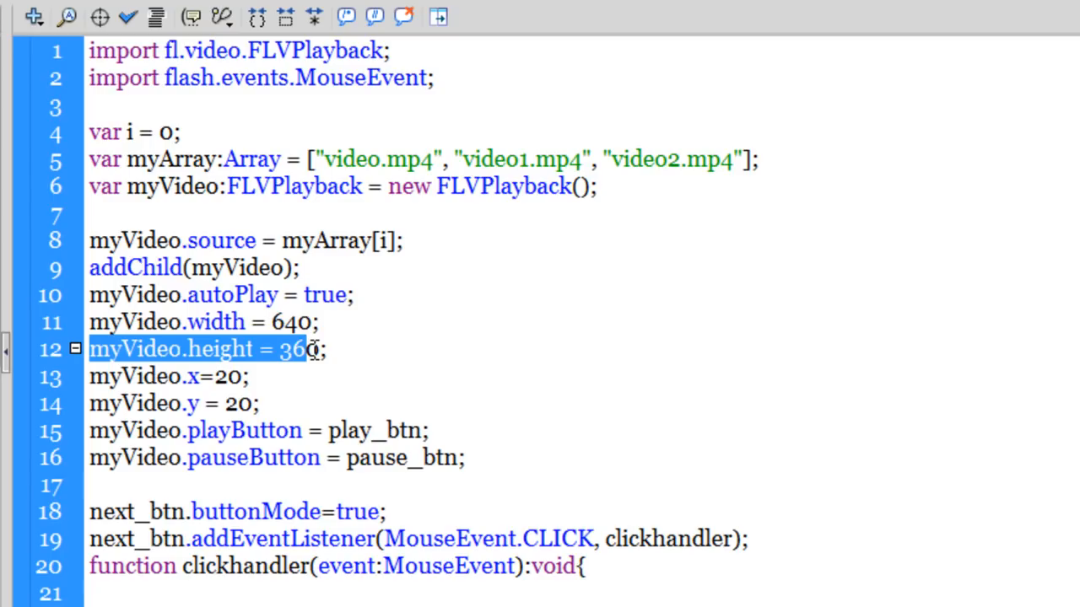
mouse_move(98, 376)
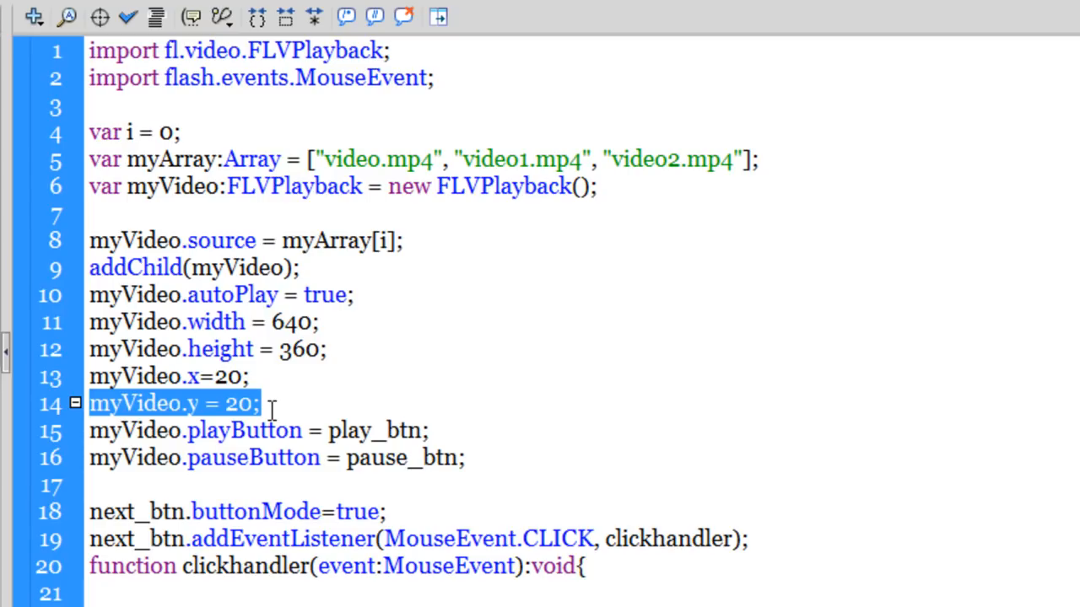
mouse_move(338, 439)
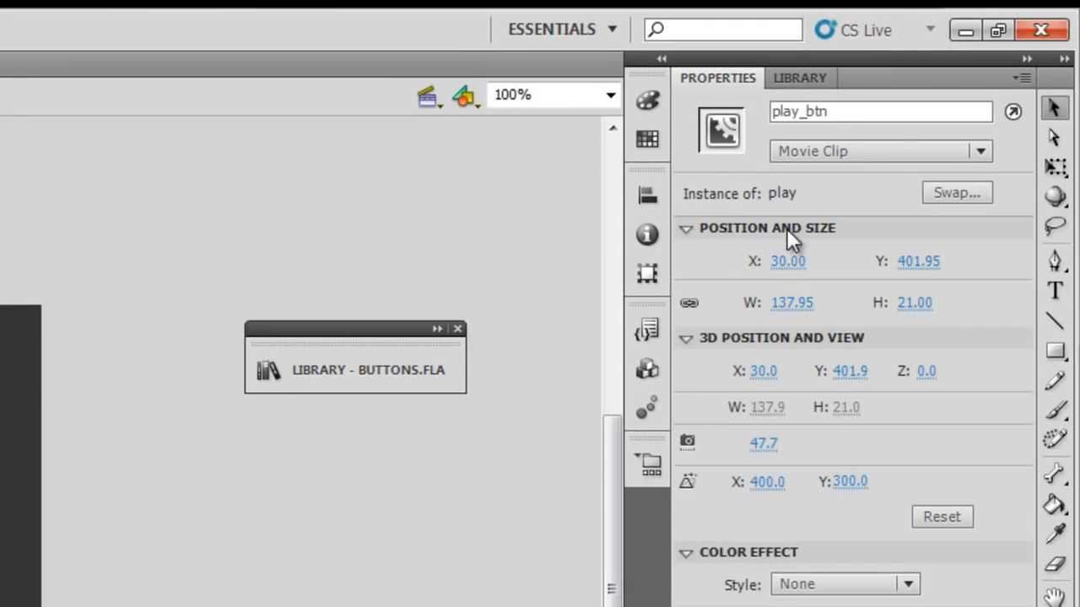
- Show the play_btn movie clip instance in the Properties panel
left_click(880, 103)
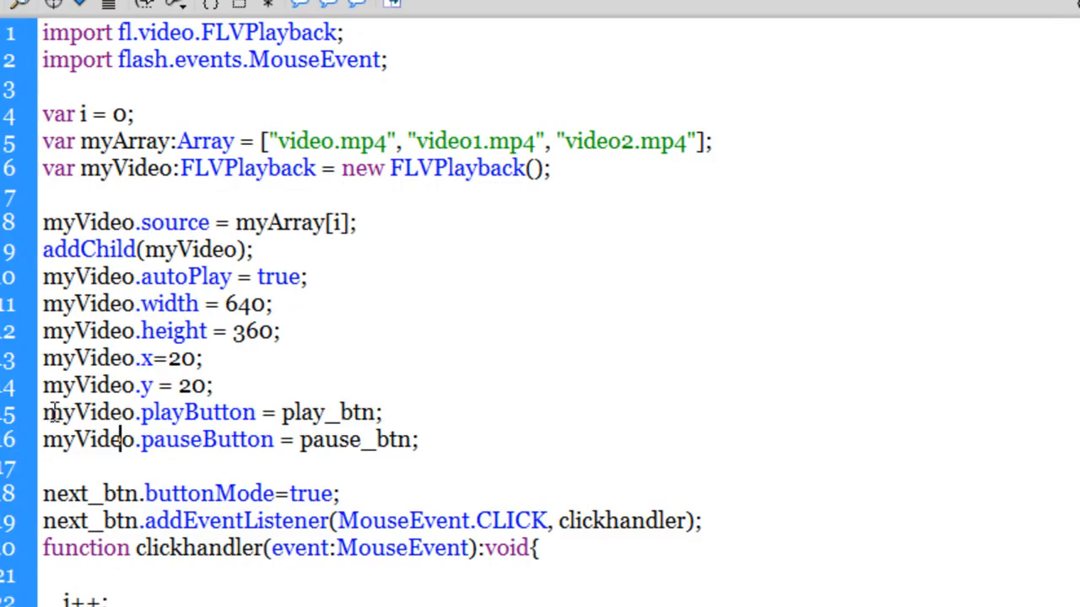
double_click(197, 412)
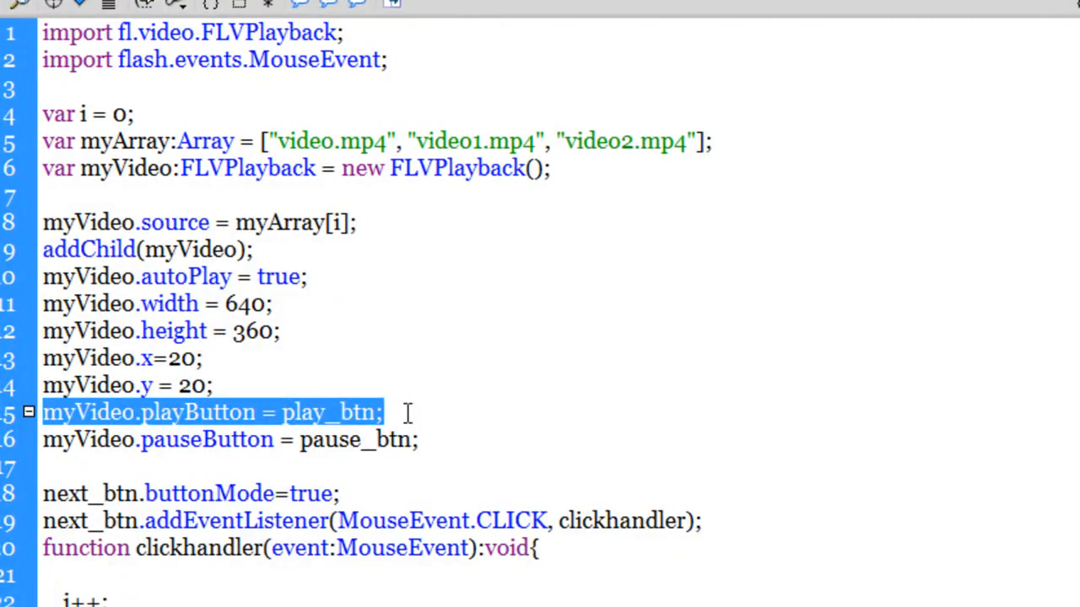
left_click(94, 425)
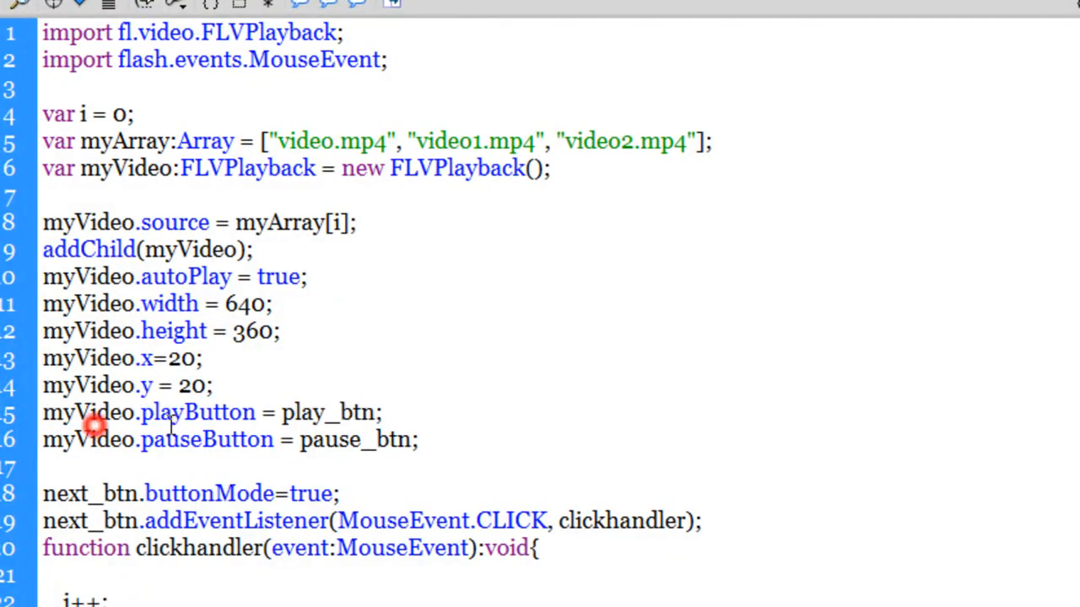
double_click(197, 412)
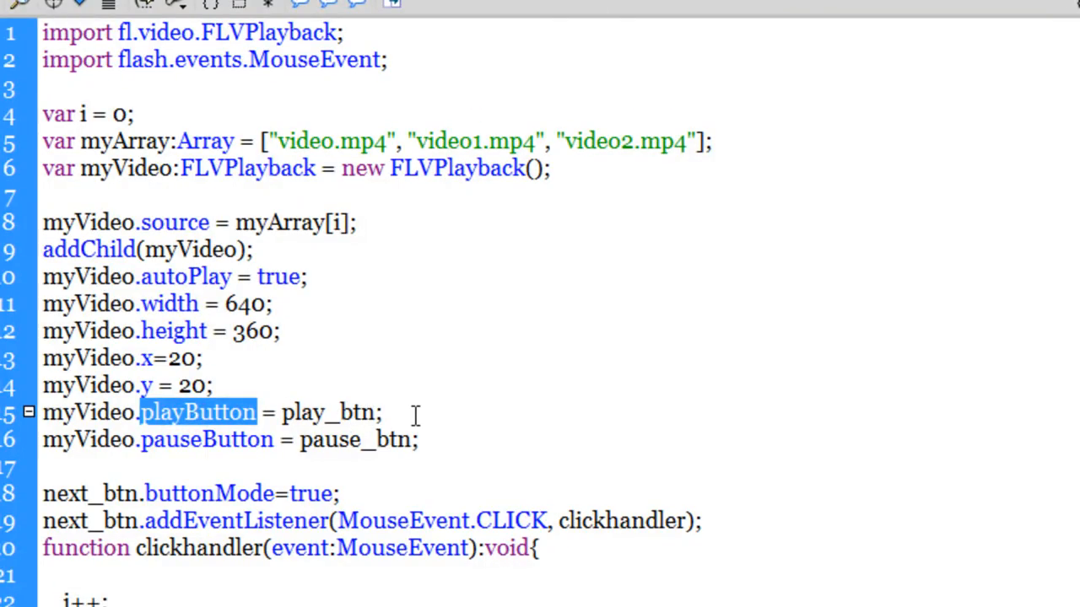
mouse_move(391, 411)
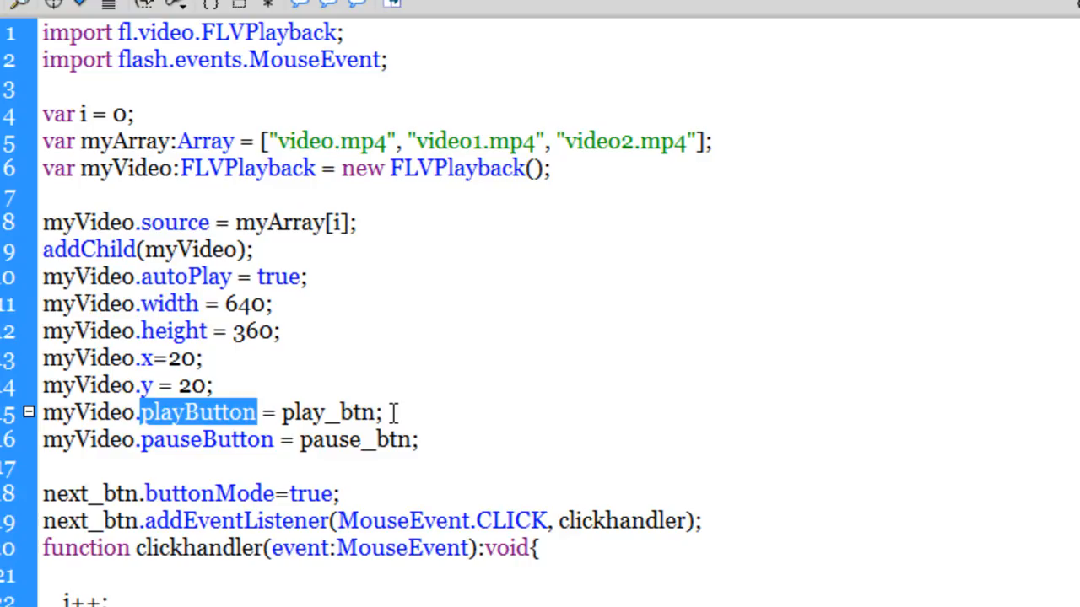
double_click(87, 412)
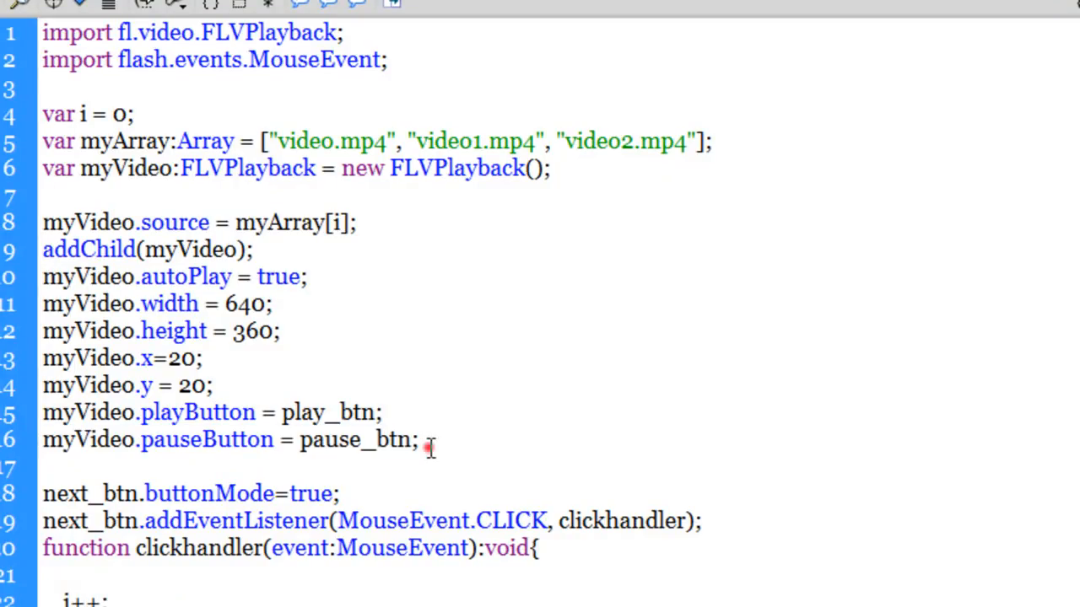
double_click(354, 438)
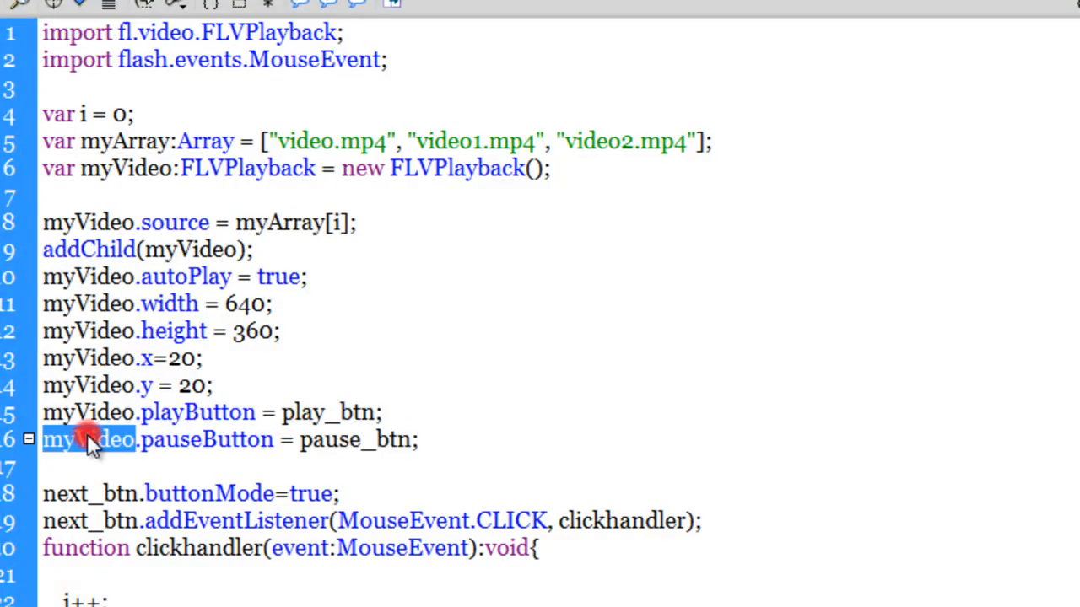
left_click(211, 469)
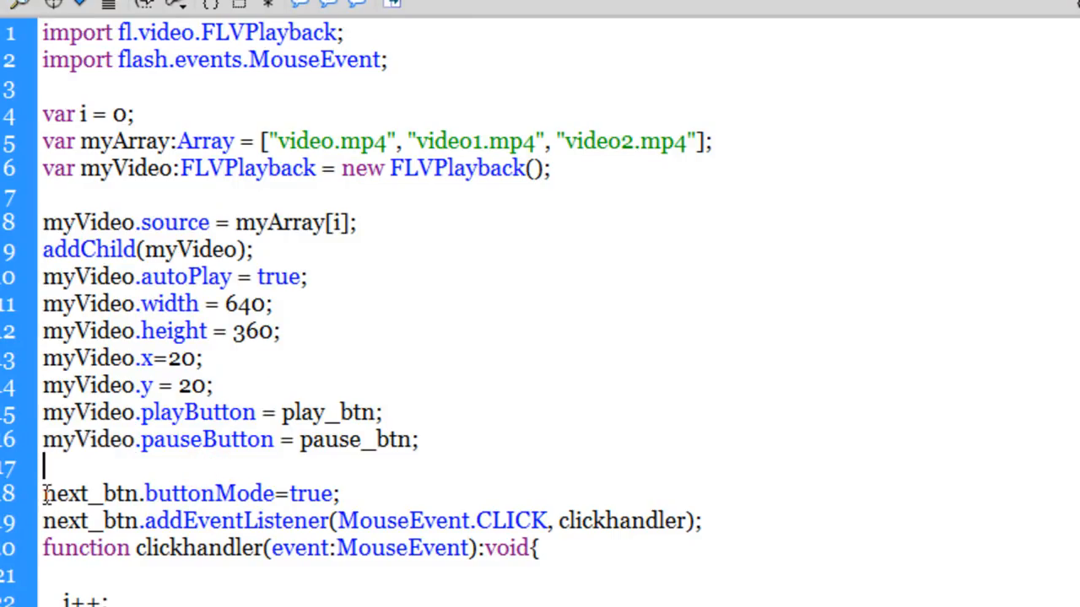
double_click(91, 493)
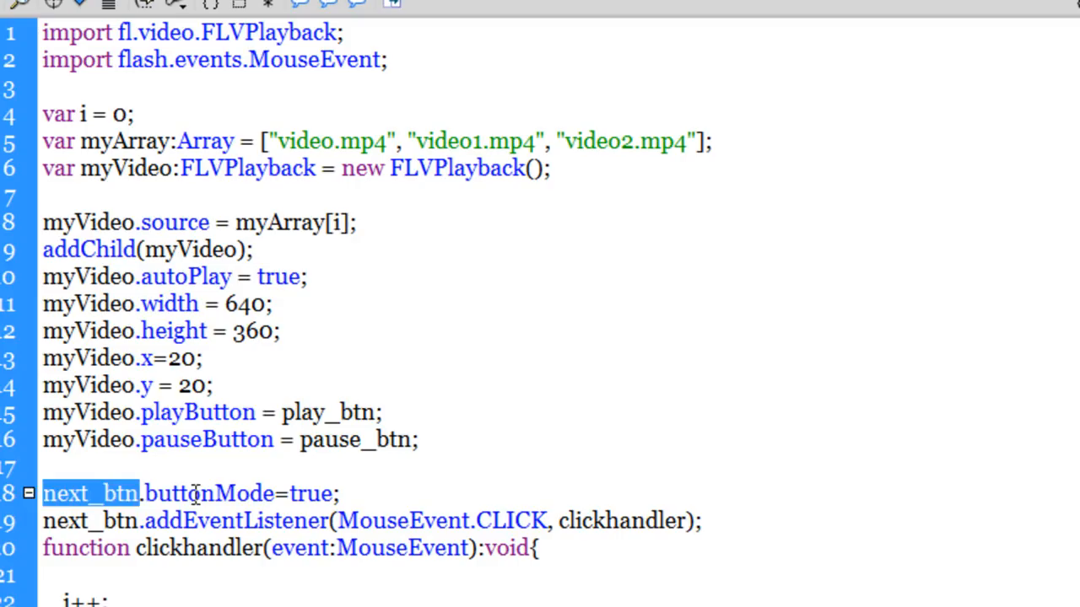
double_click(311, 493)
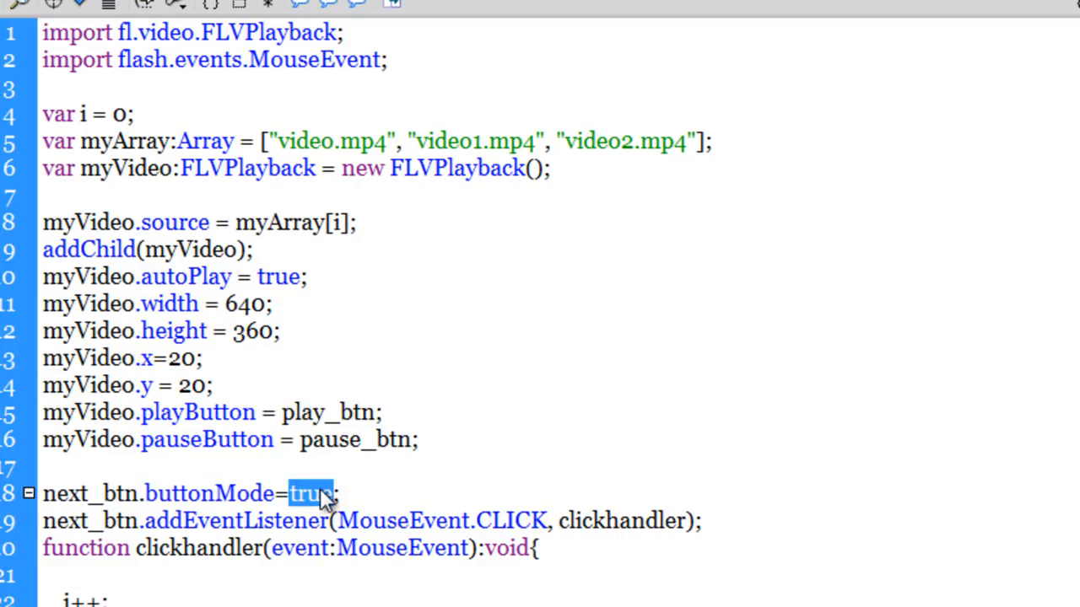
scroll("down", 3)
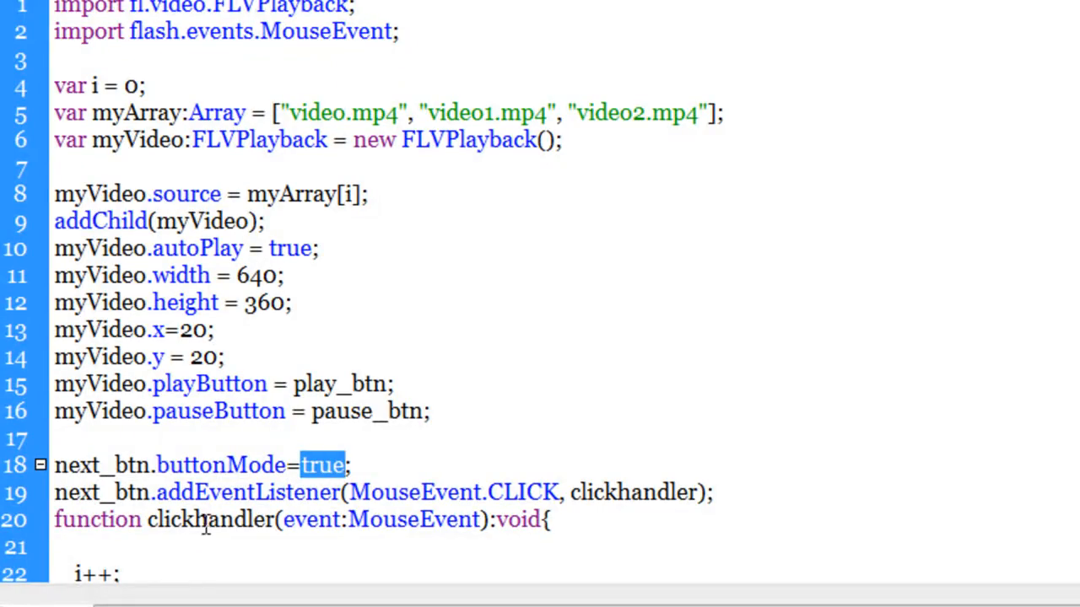
mouse_move(53, 493)
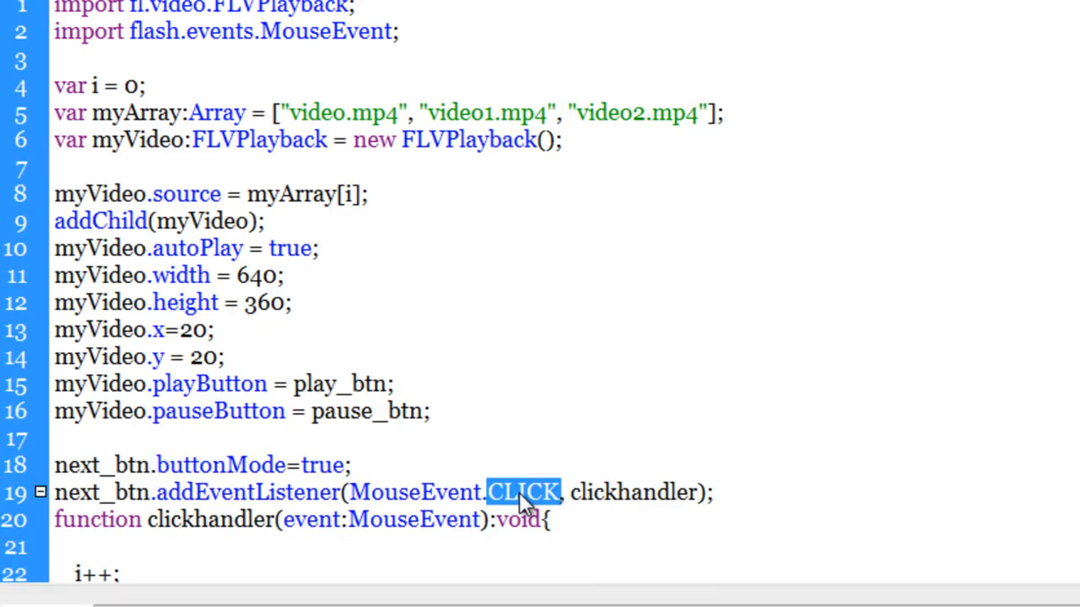
double_click(101, 493)
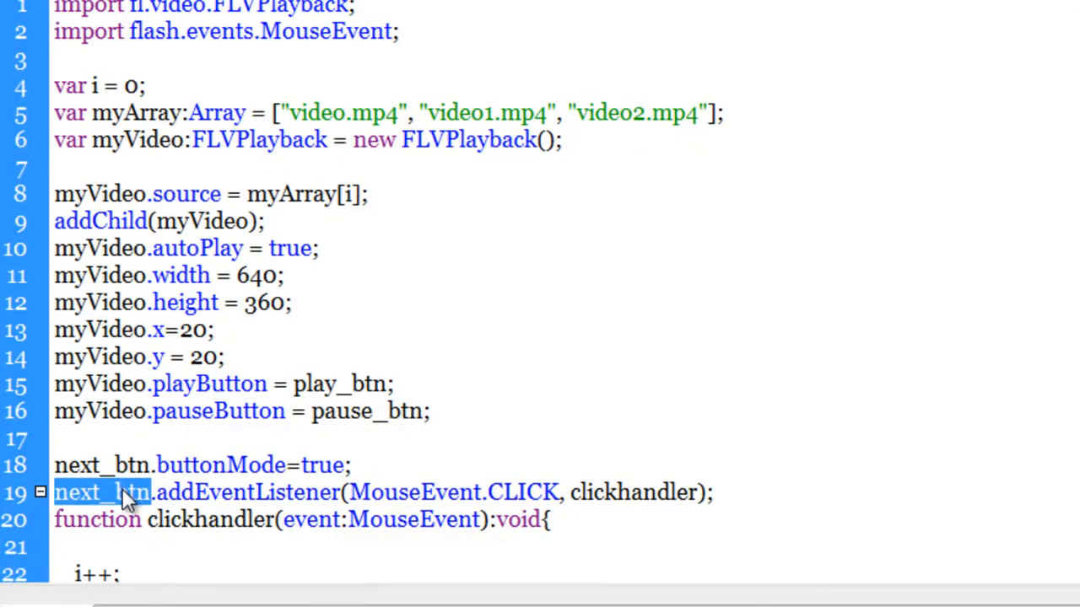
scroll("down", 3)
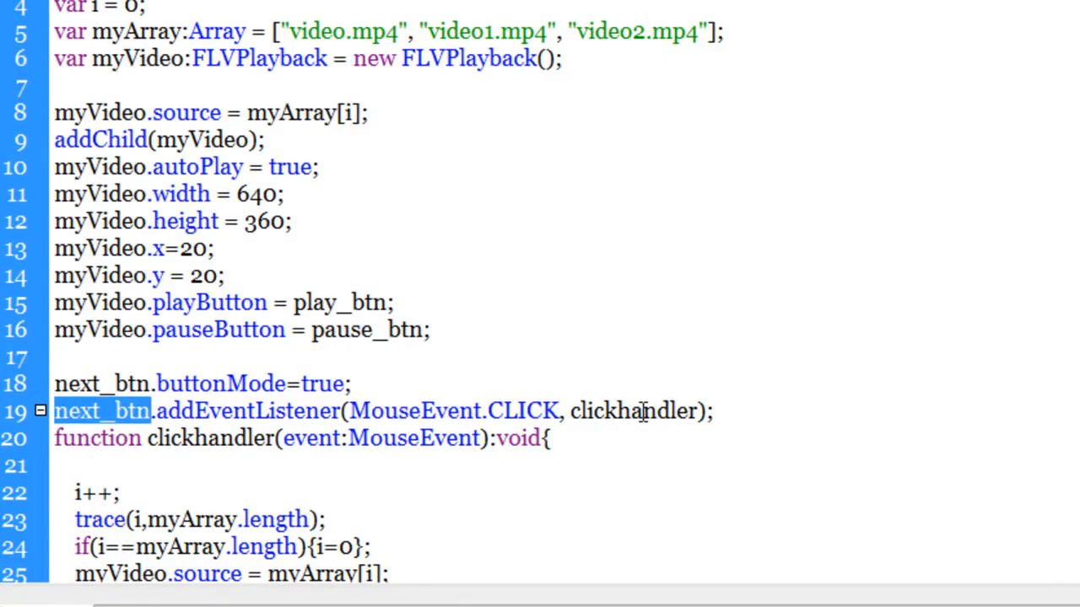
double_click(631, 412)
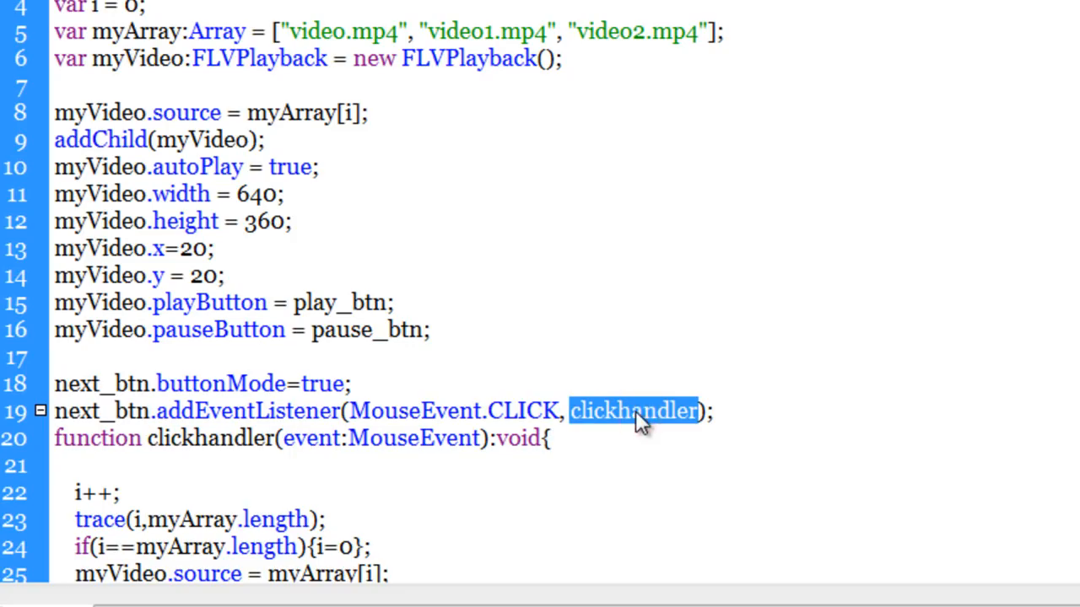
scroll("down", 3)
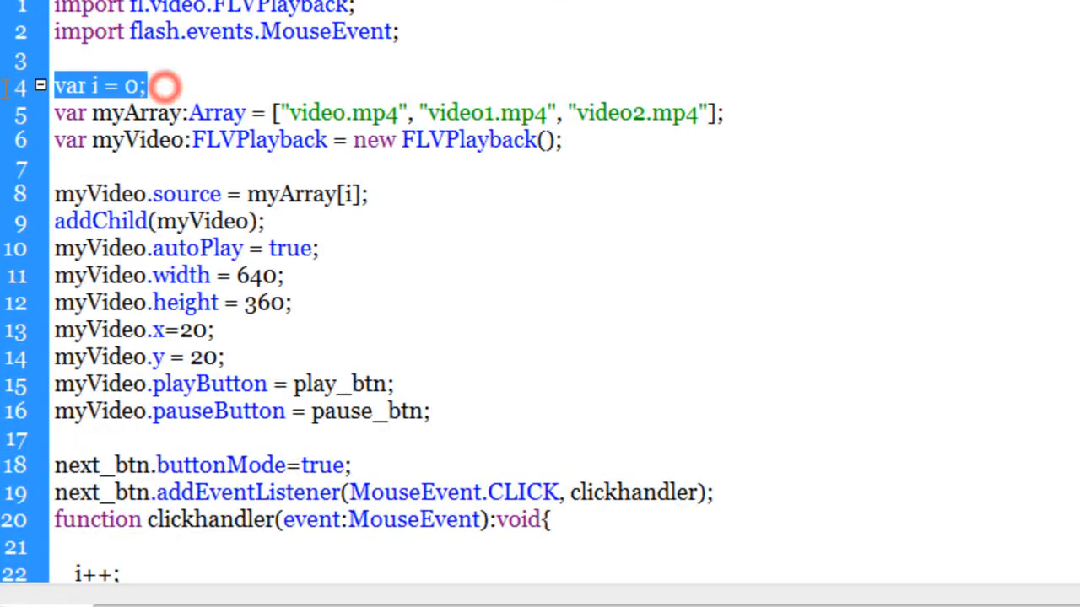
scroll("down", 3)
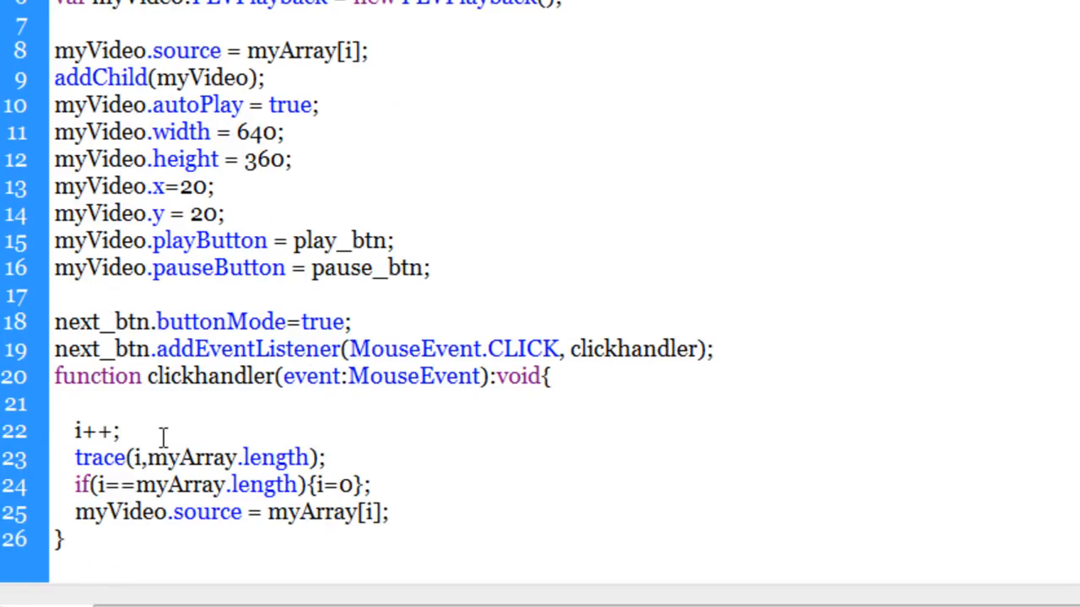
double_click(94, 432)
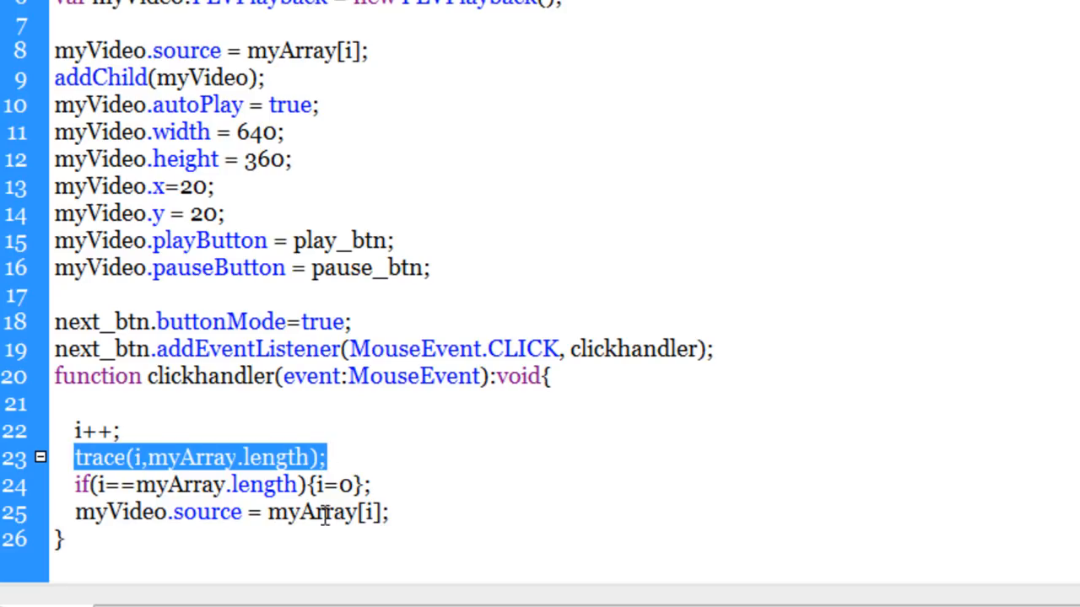
left_click(83, 484)
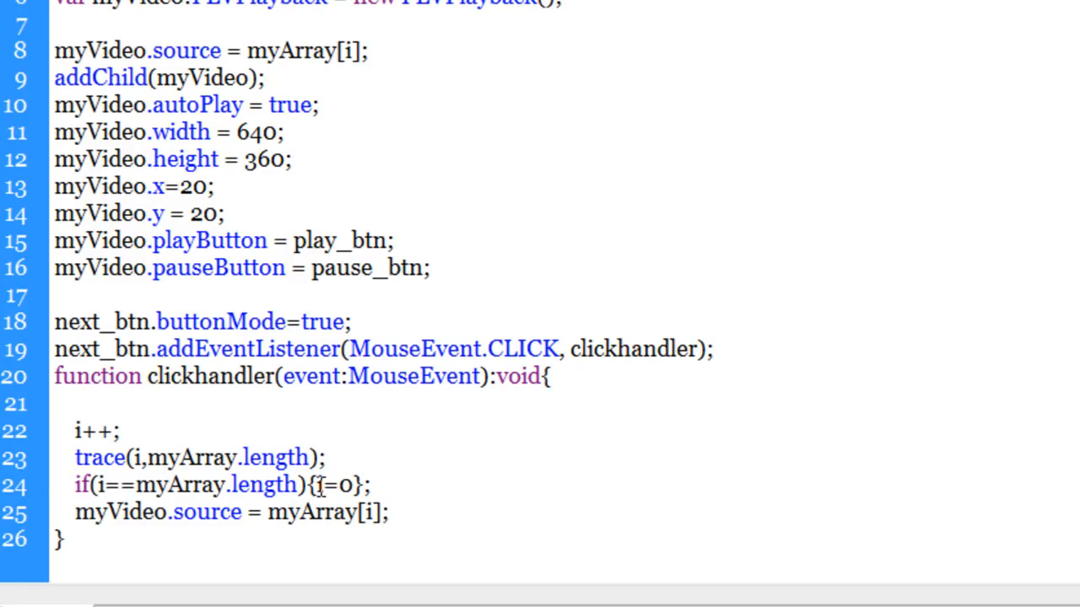
double_click(334, 484)
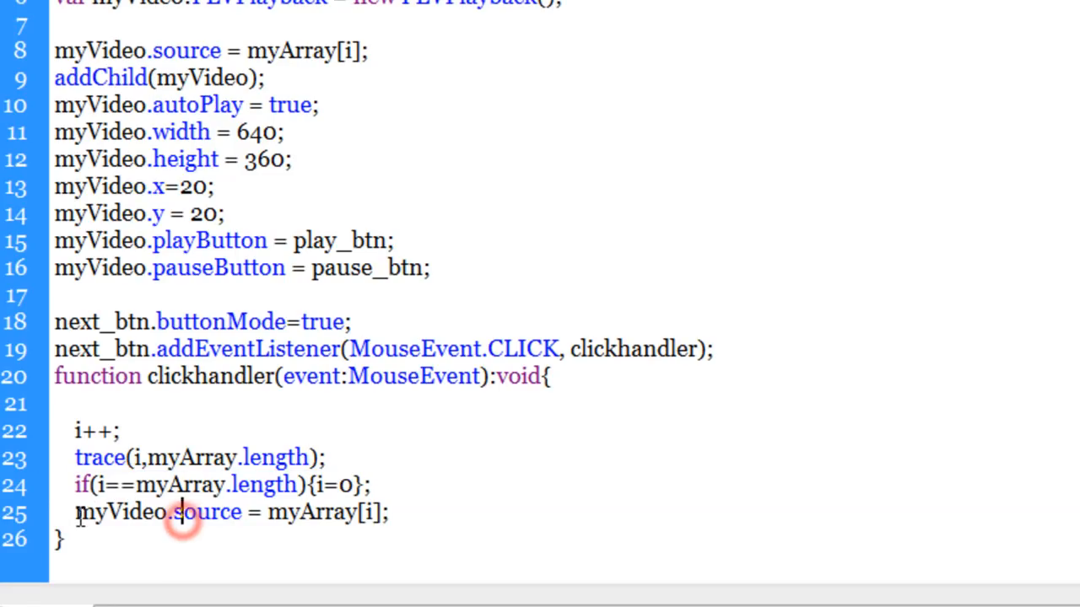
double_click(122, 511)
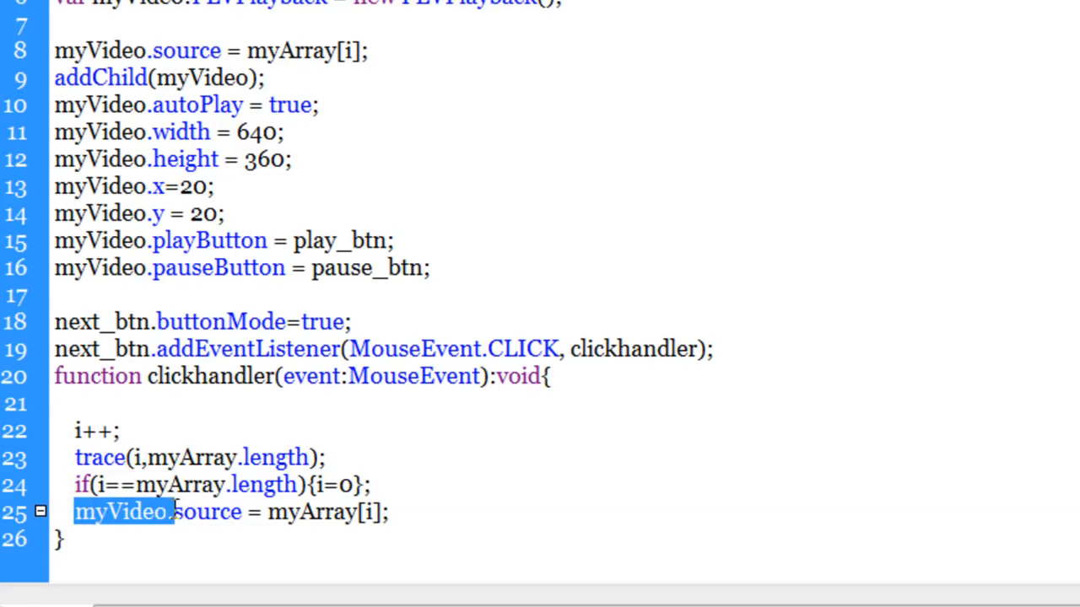
double_click(206, 513)
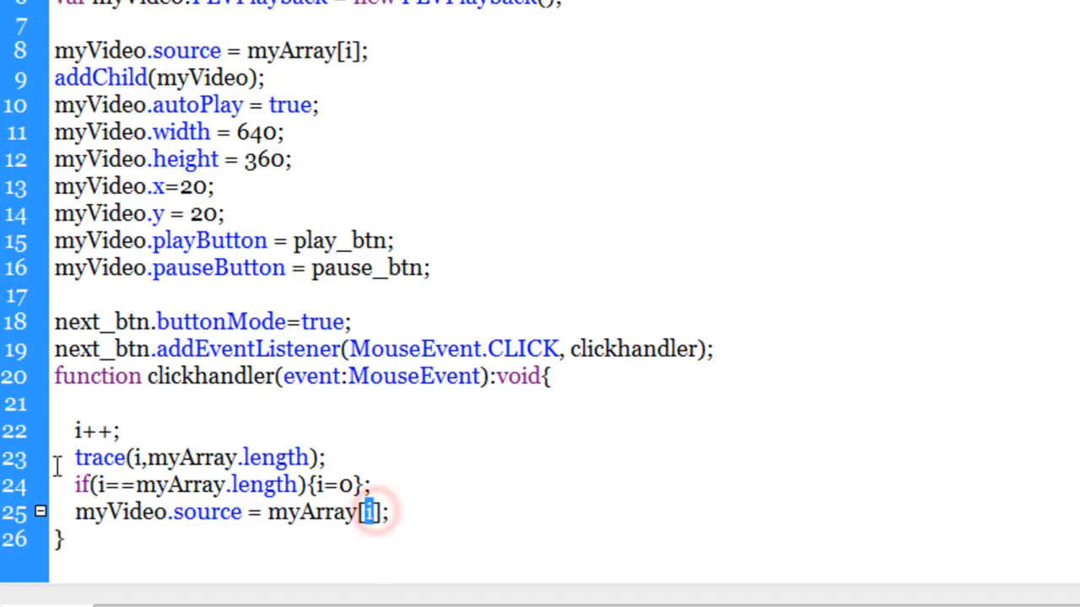
double_click(94, 432)
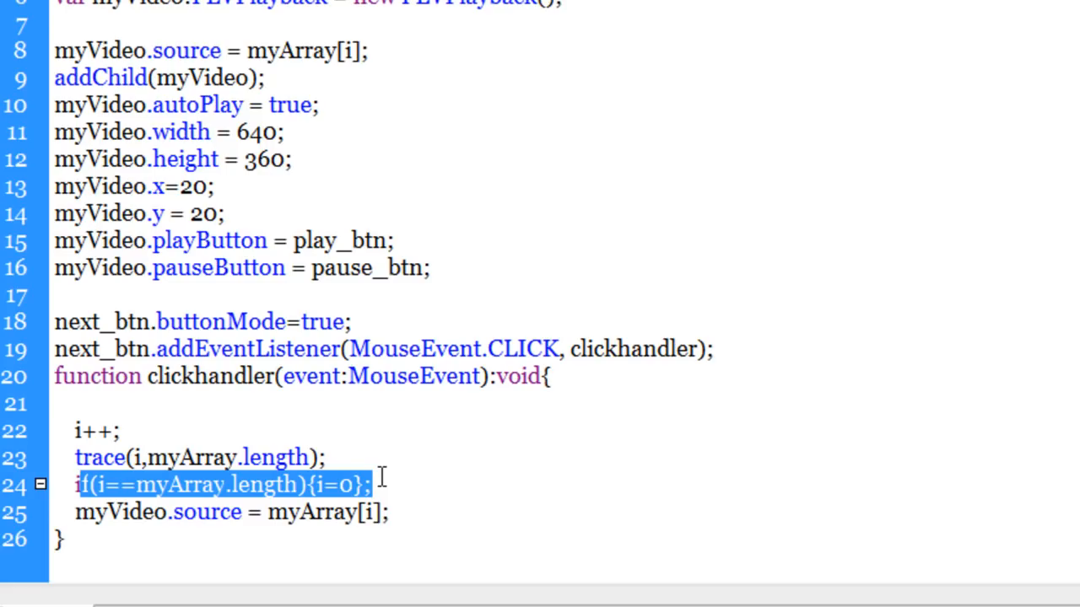
left_click(88, 542)
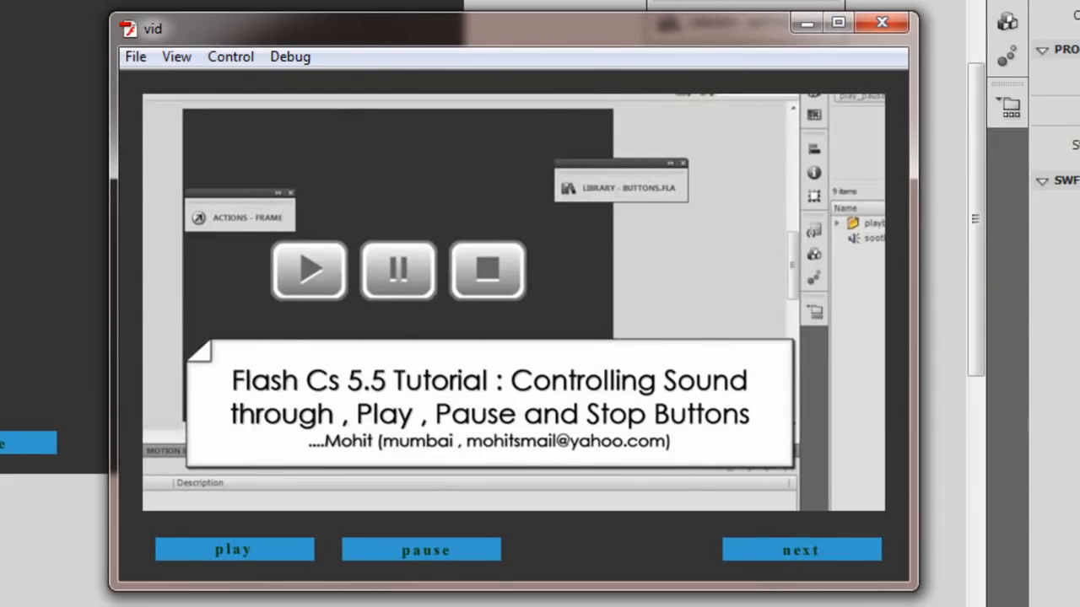
- Advance through the videos in the test movie, then reopen the vid project from the video folder
left_click(800, 550)
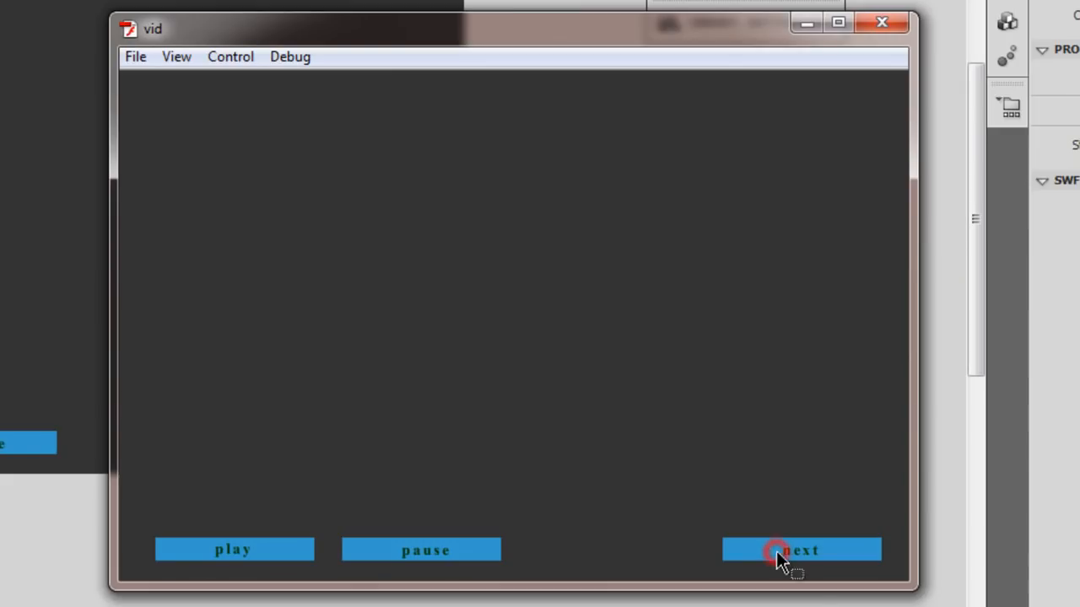
left_click(799, 550)
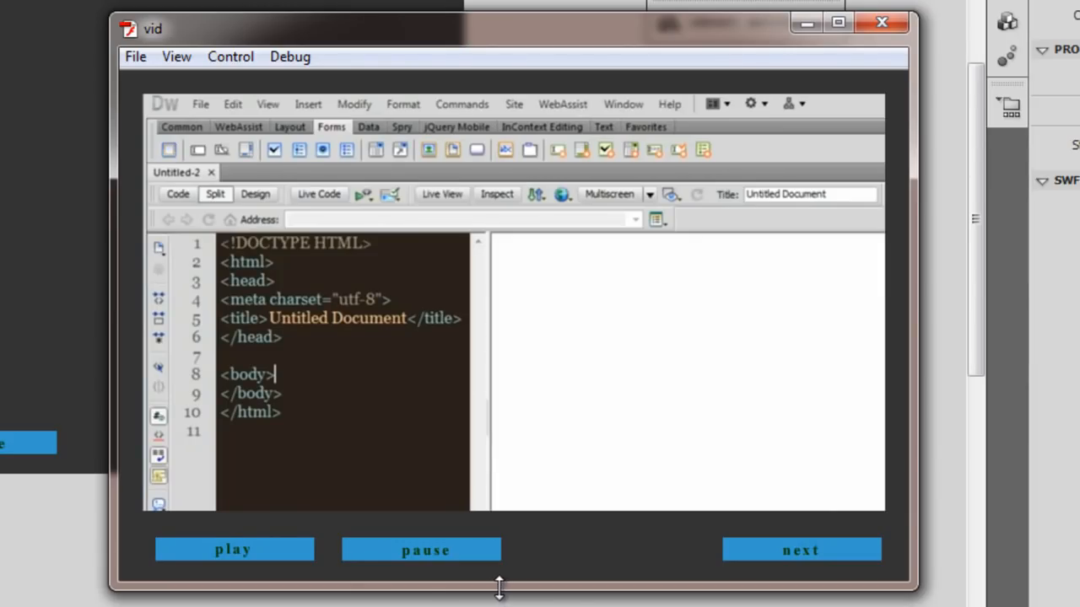
left_click(233, 550)
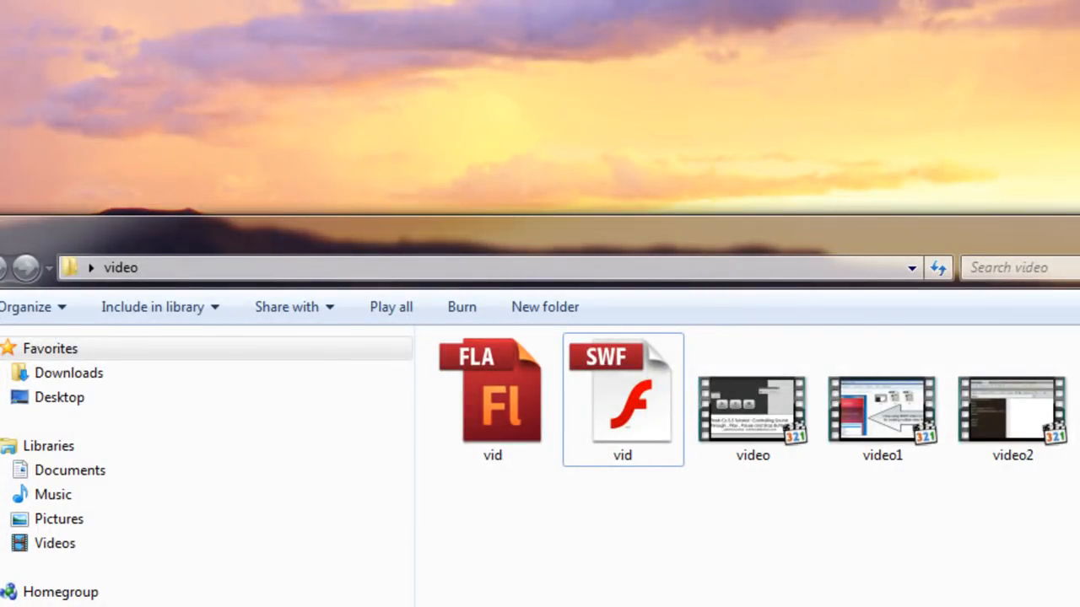
double_click(621, 392)
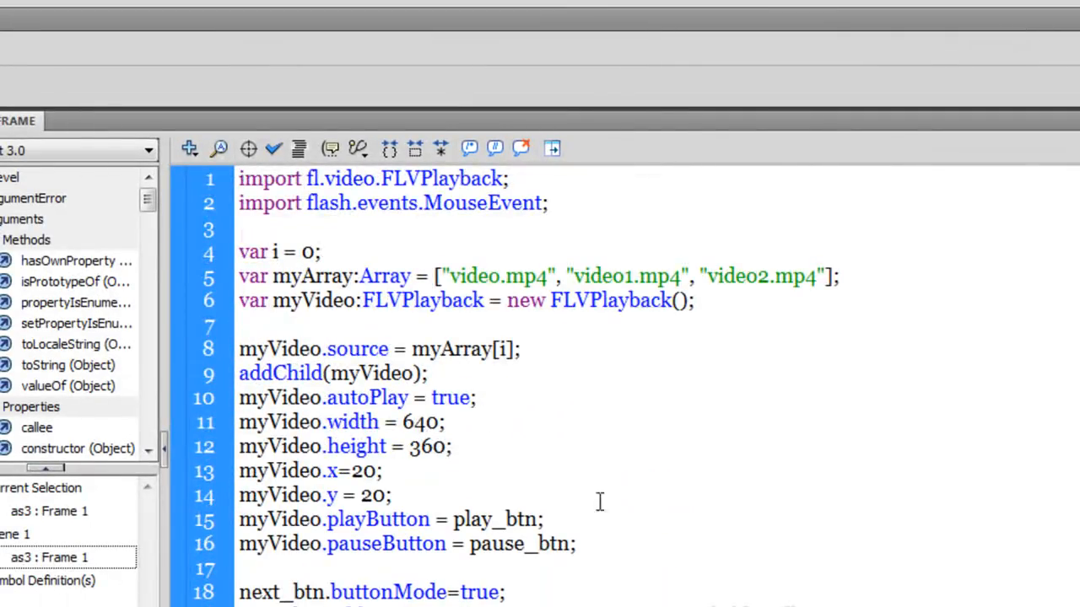
- Highlight the three video file names in the array and scroll down to the click handler
left_click_drag(436, 277, 813, 277)
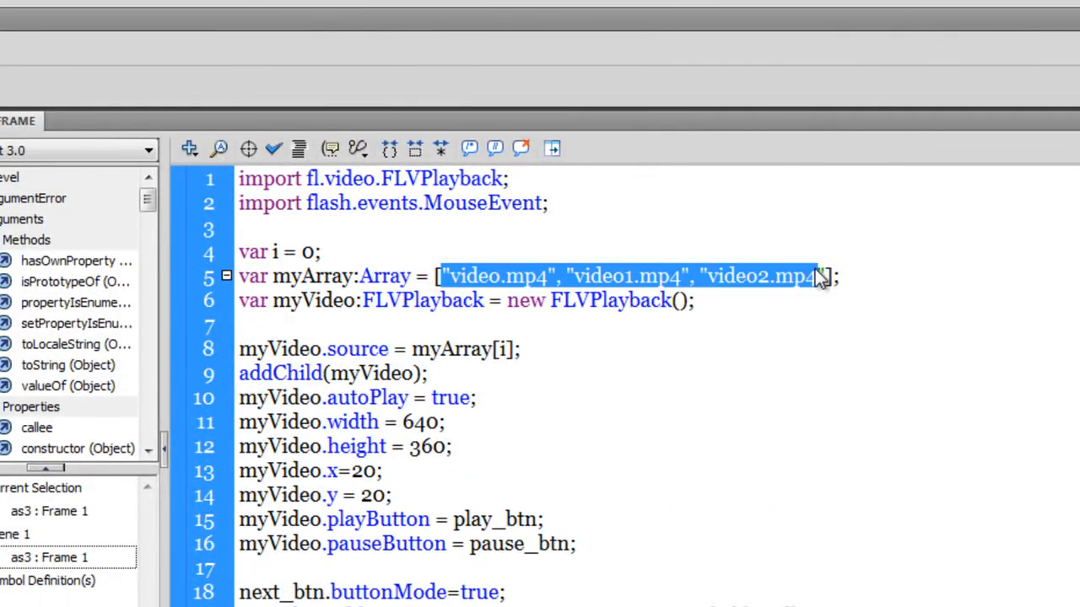
scroll("down", 3)
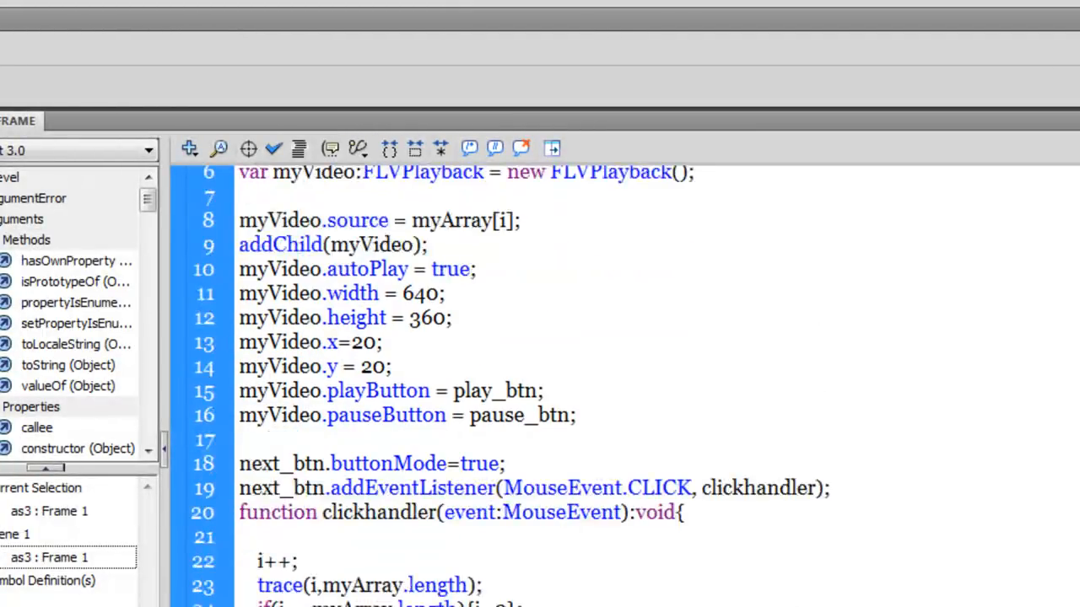